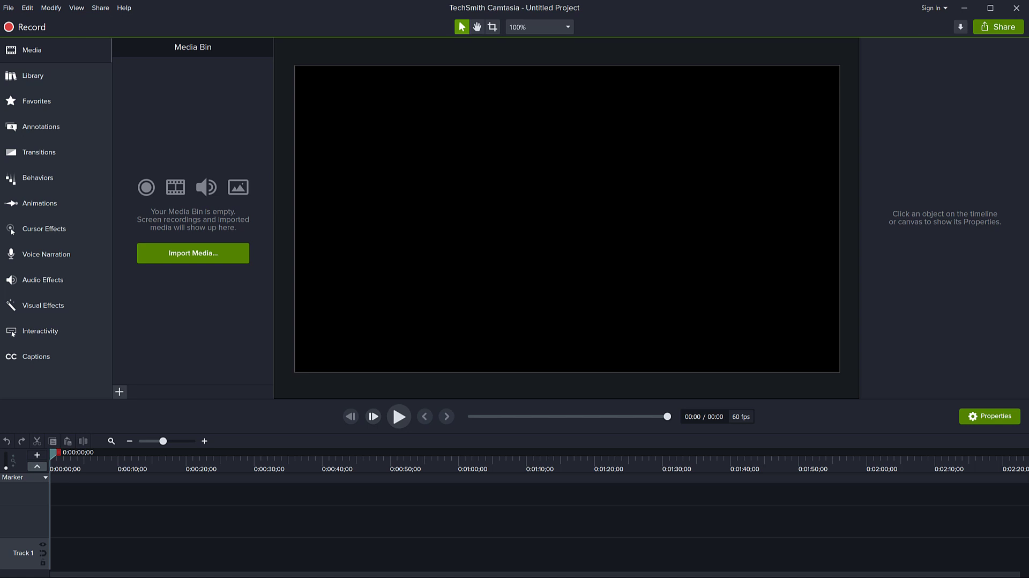
Preview the finished example project's Group 4 with its animated yellow and cyan circles.
left_click(40, 203)
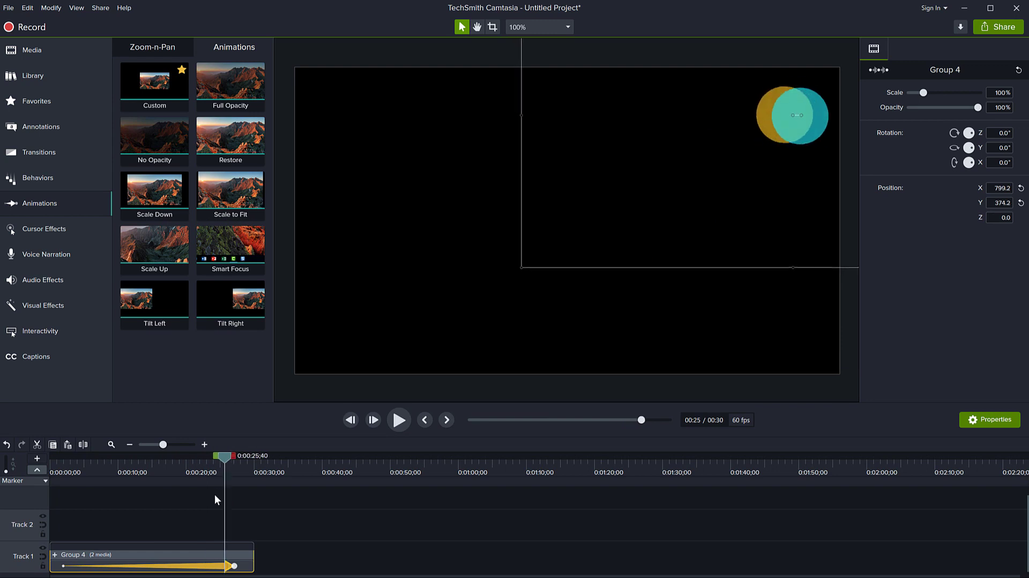
left_click(115, 456)
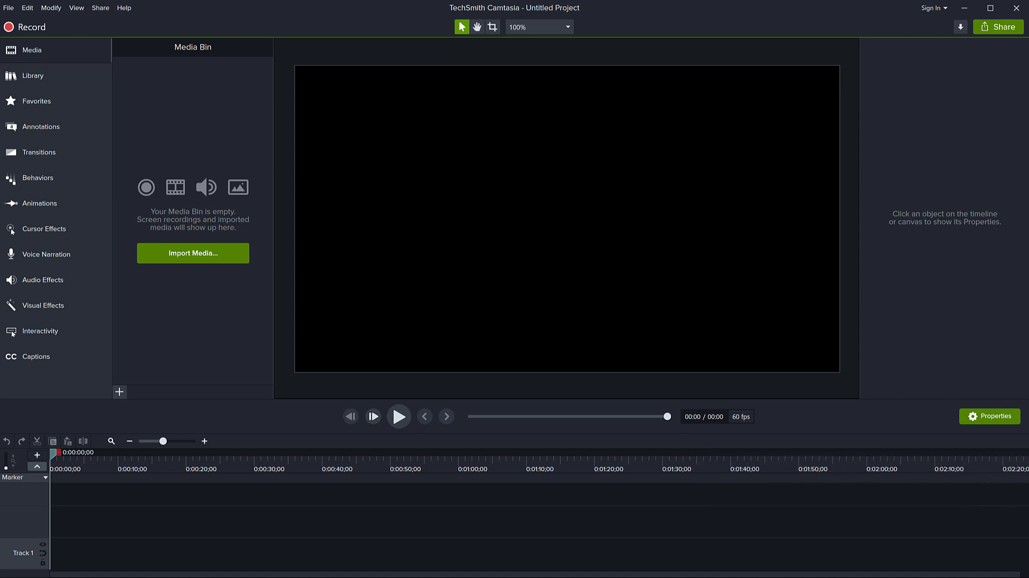
mouse_move(39, 152)
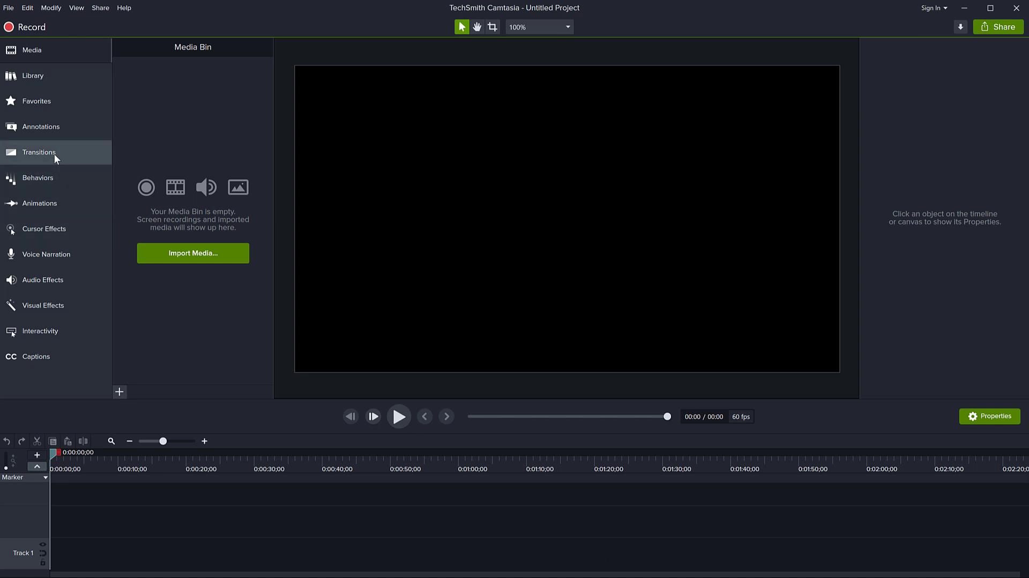
mouse_move(531, 197)
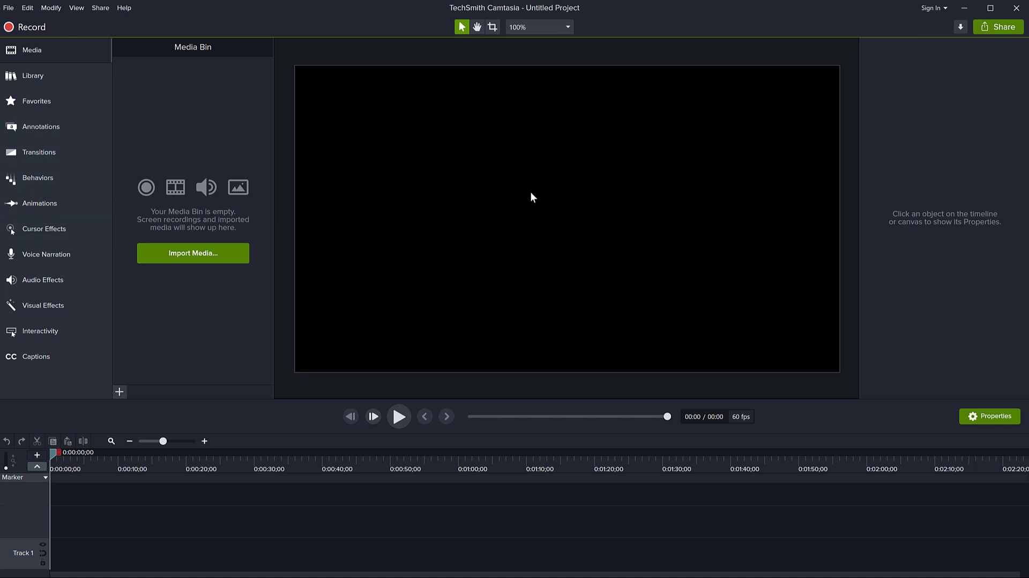
mouse_move(532, 195)
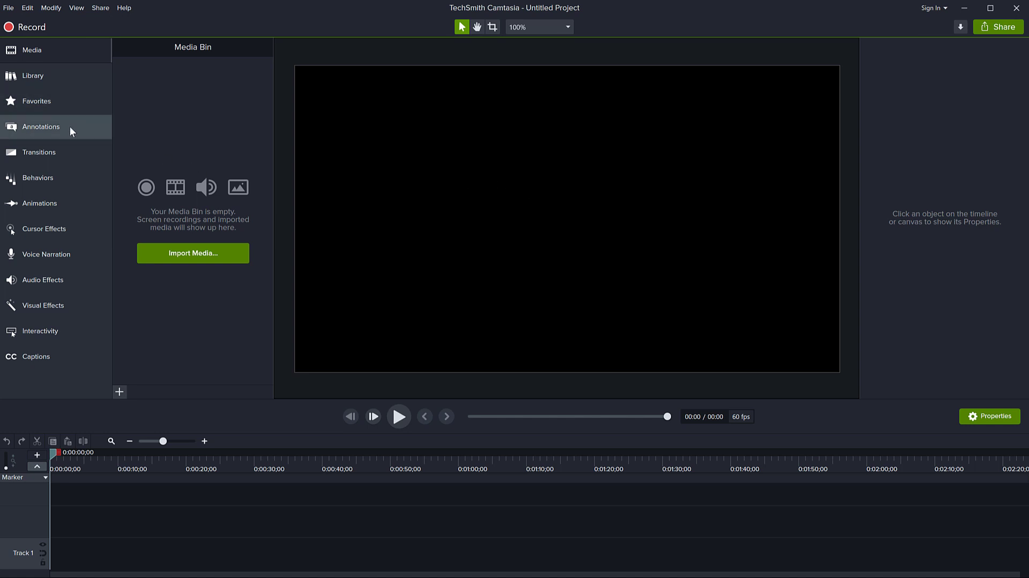
Show all shape styles under Annotations > Shapes and scroll to the yellow ellipse.
left_click(179, 49)
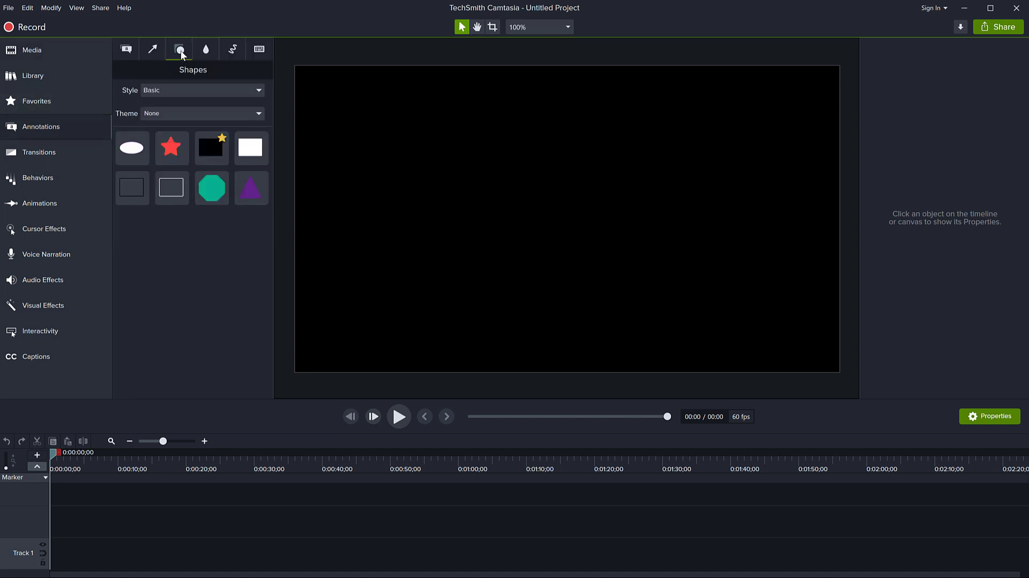
left_click(202, 90)
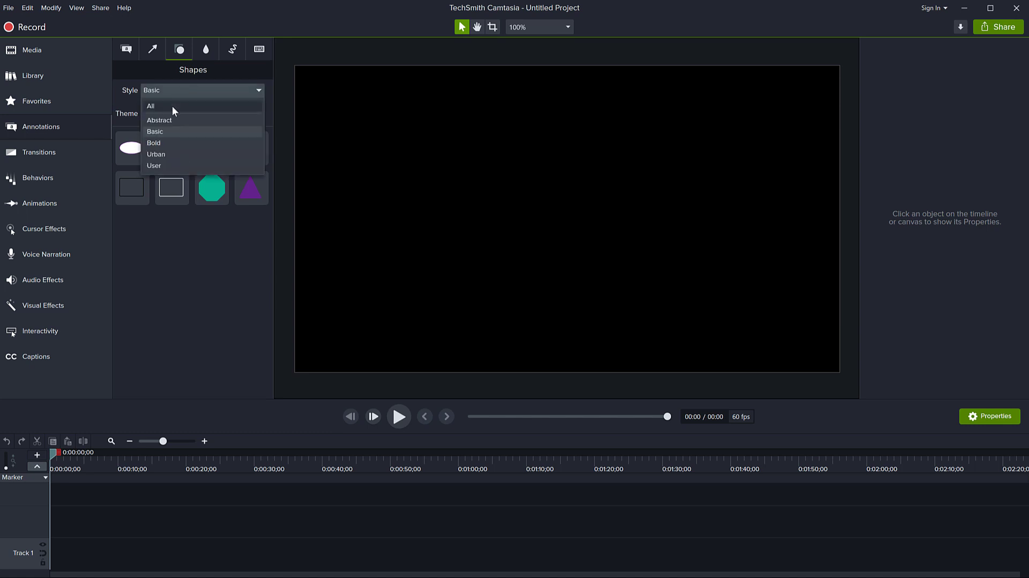
left_click(150, 106)
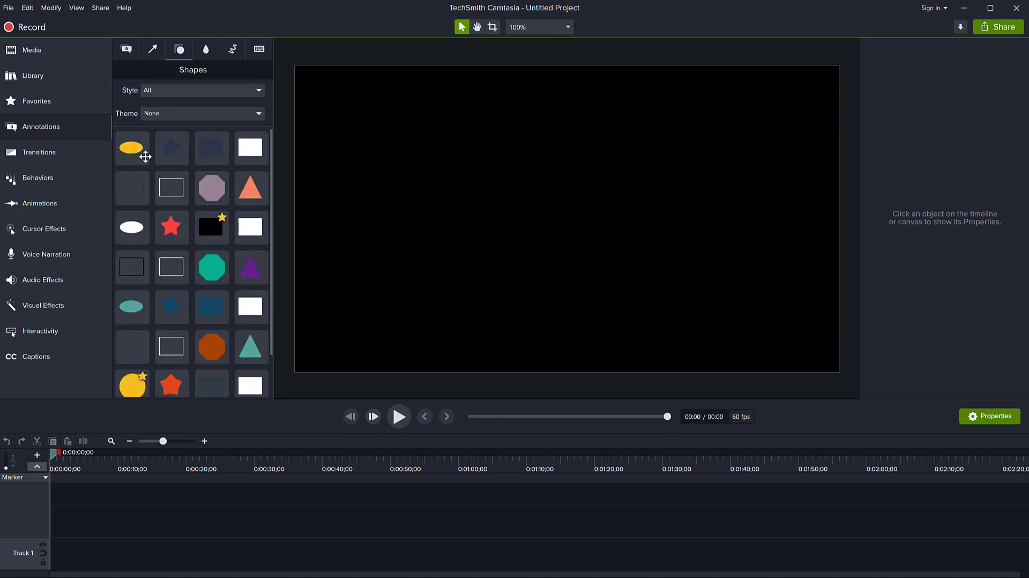
scroll("down", 3)
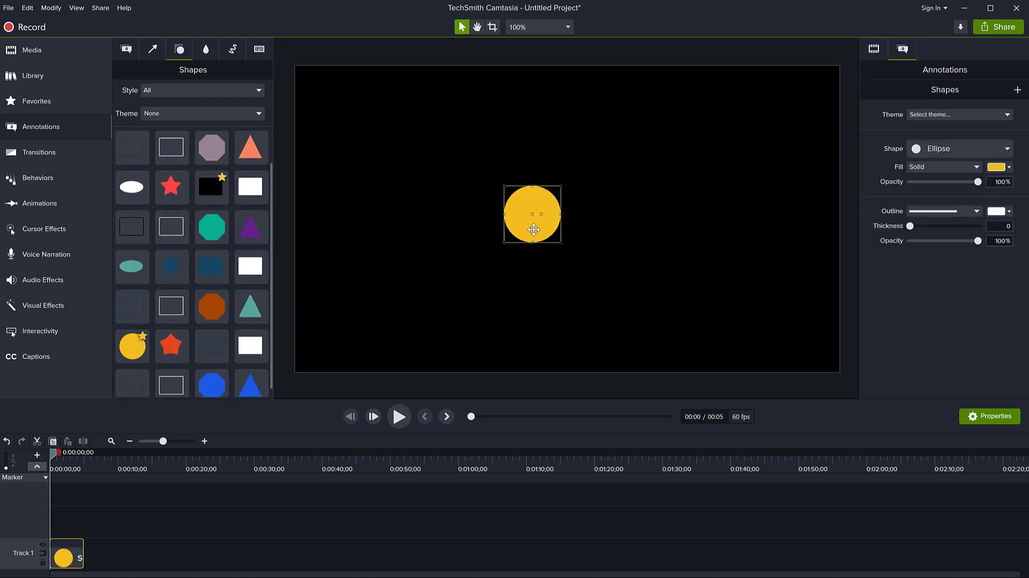
Move the yellow circle left of centre and place an aligned copy to its right.
left_click_drag(532, 214, 566, 219)
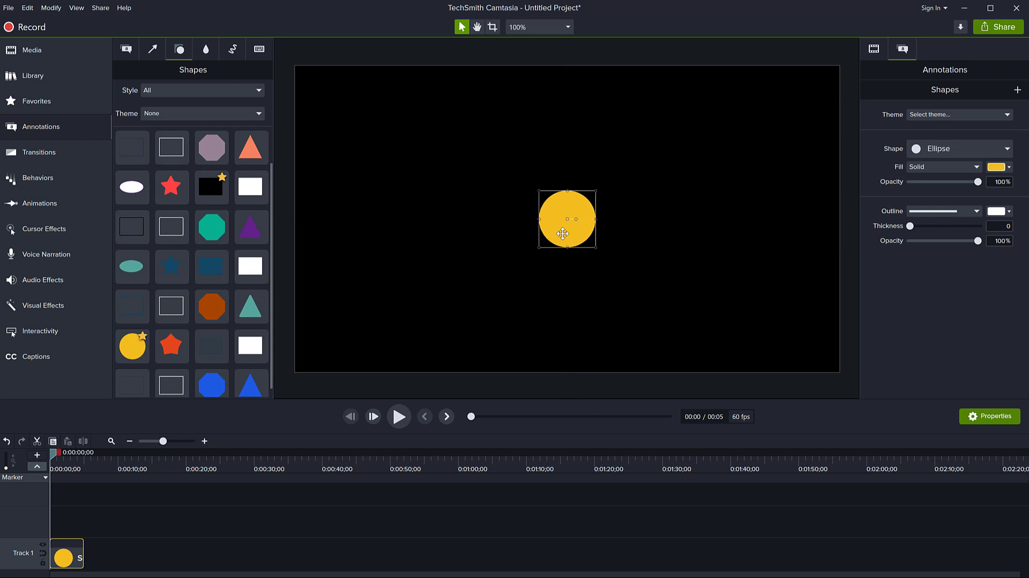
left_click_drag(567, 218, 495, 219)
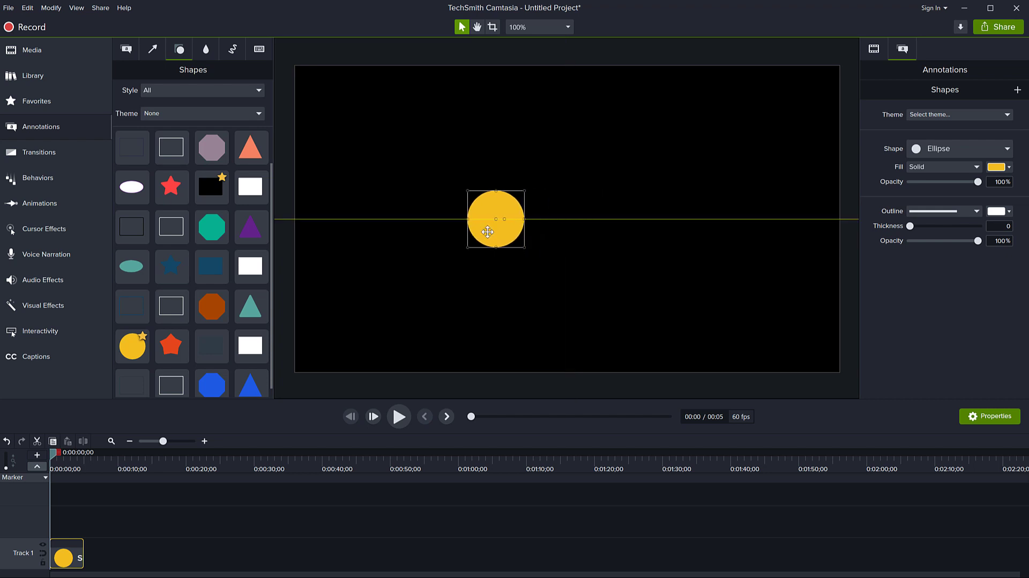
left_click_drag(496, 218, 620, 230)
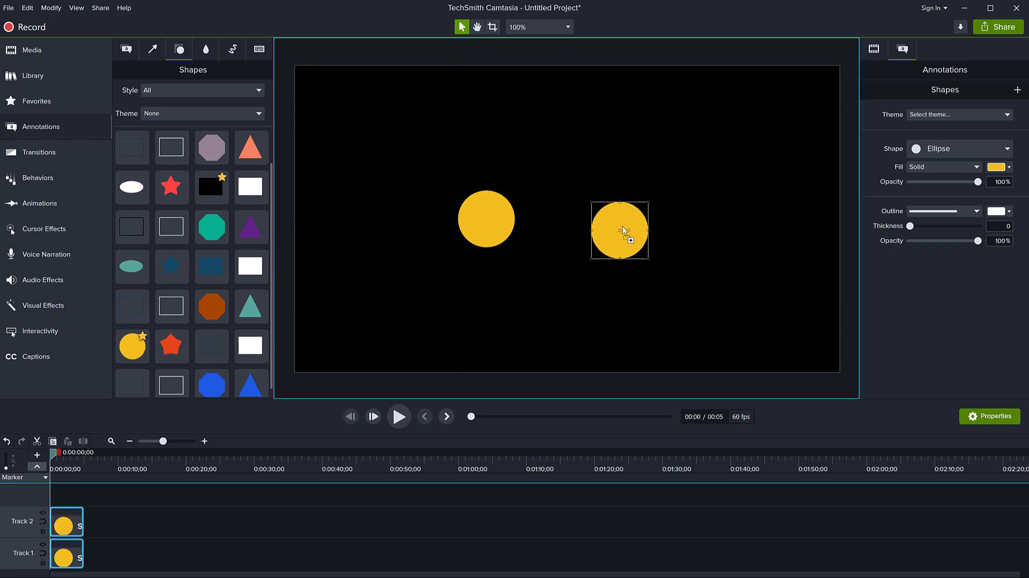
left_click_drag(619, 231, 635, 218)
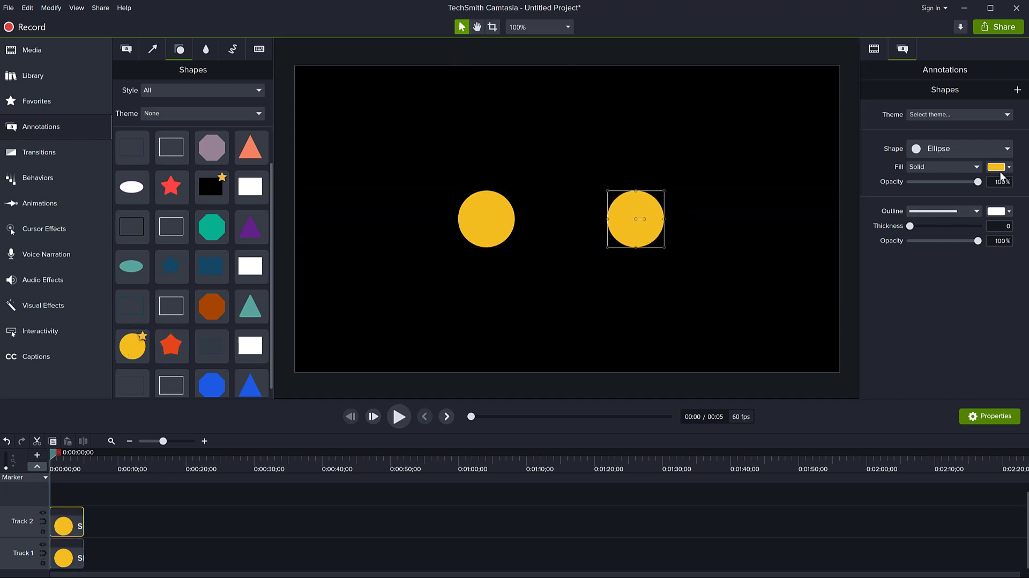
left_click(996, 166)
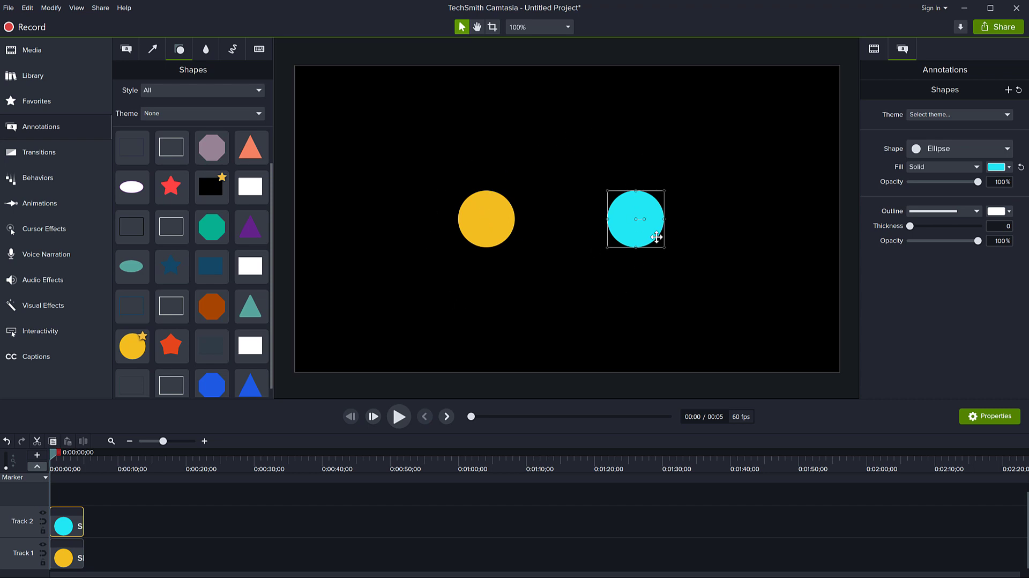
mouse_move(616, 276)
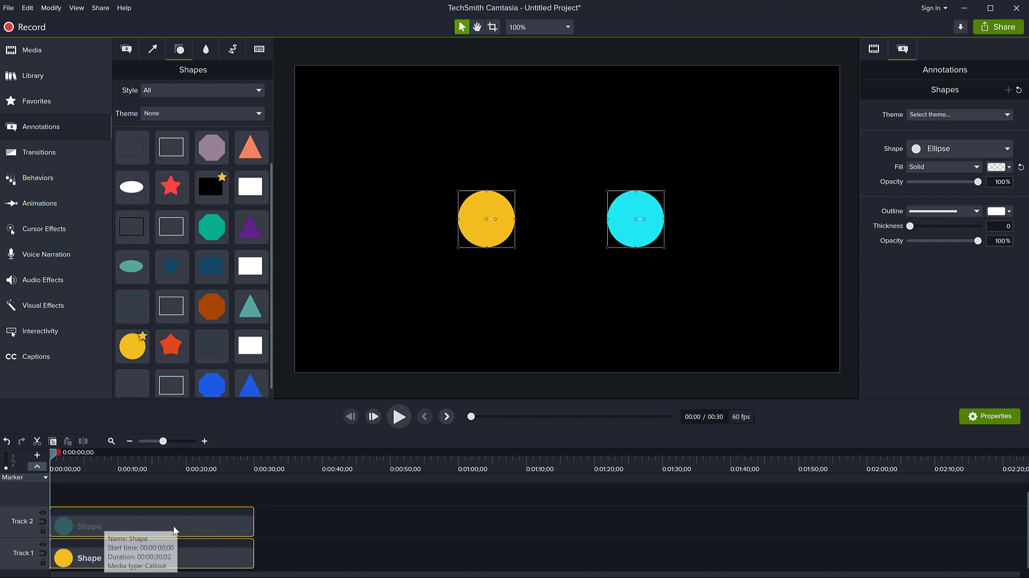
Preview the two circles, deselect them, and browse the Animations presets.
left_click(397, 416)
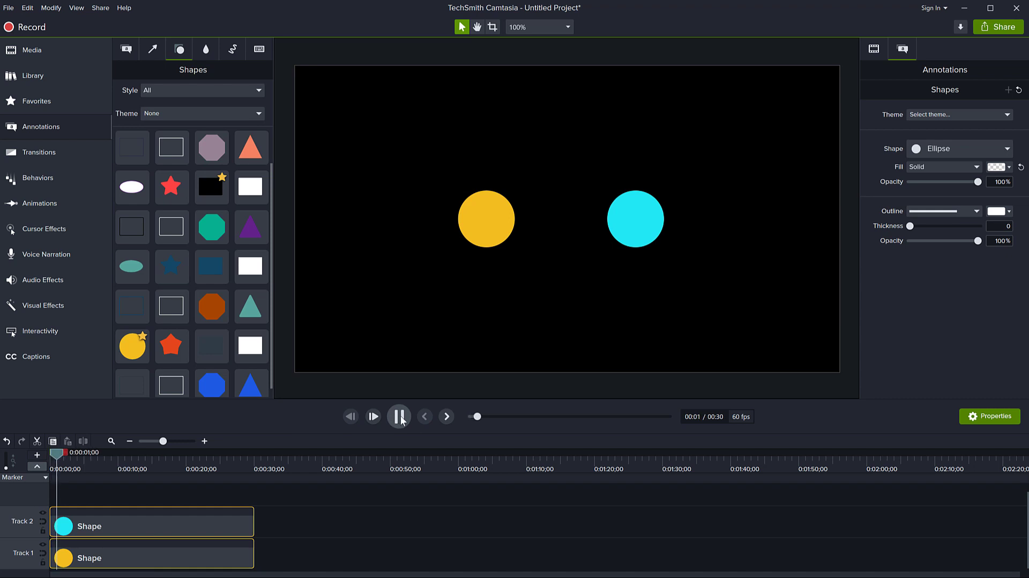
left_click(399, 416)
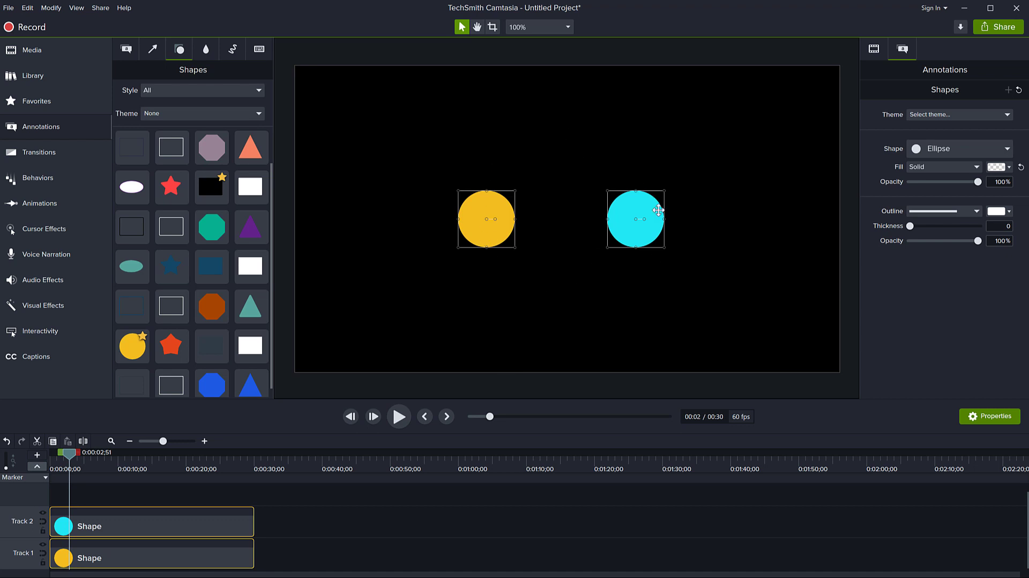
mouse_move(652, 257)
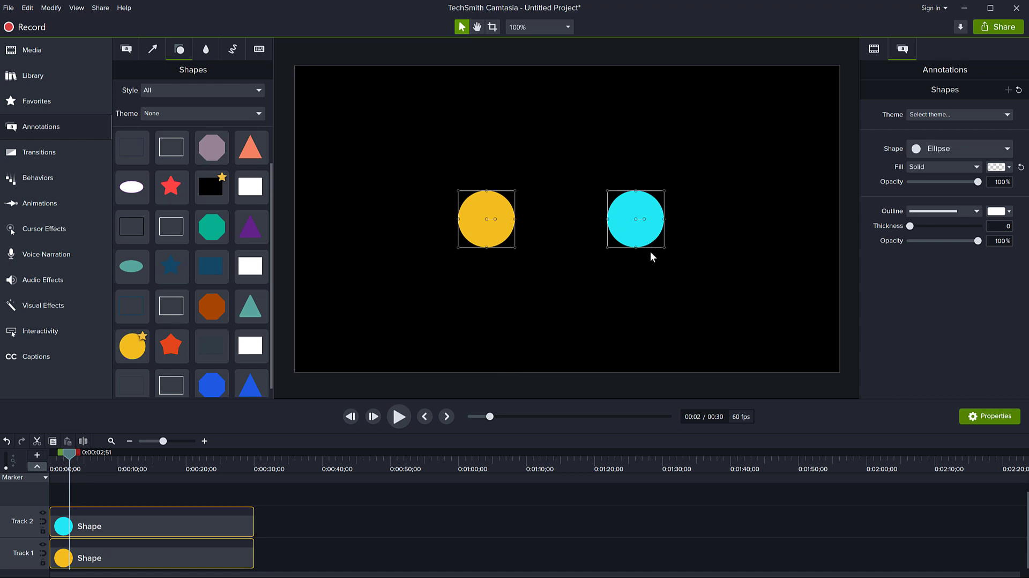
left_click(322, 536)
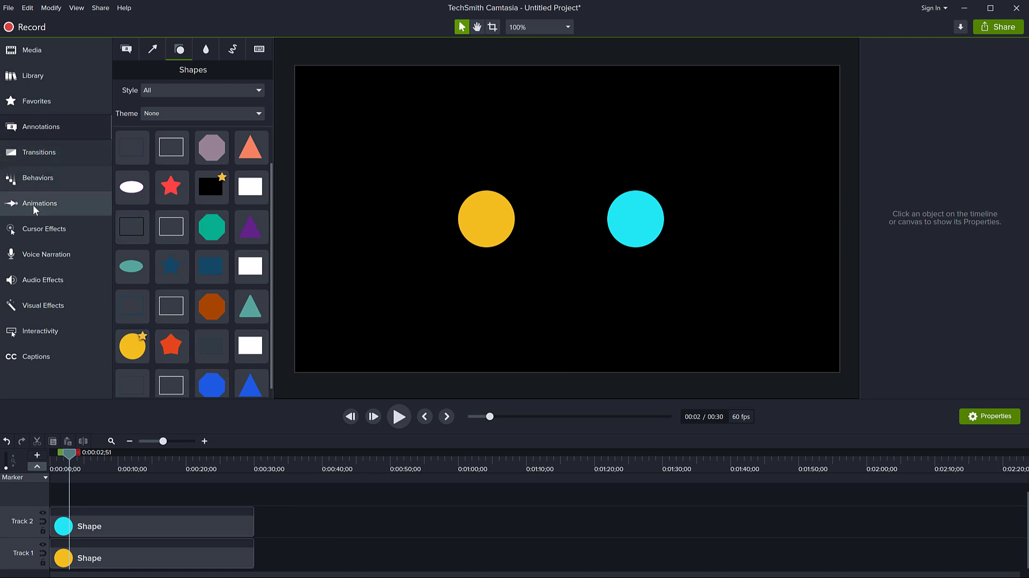
left_click(39, 203)
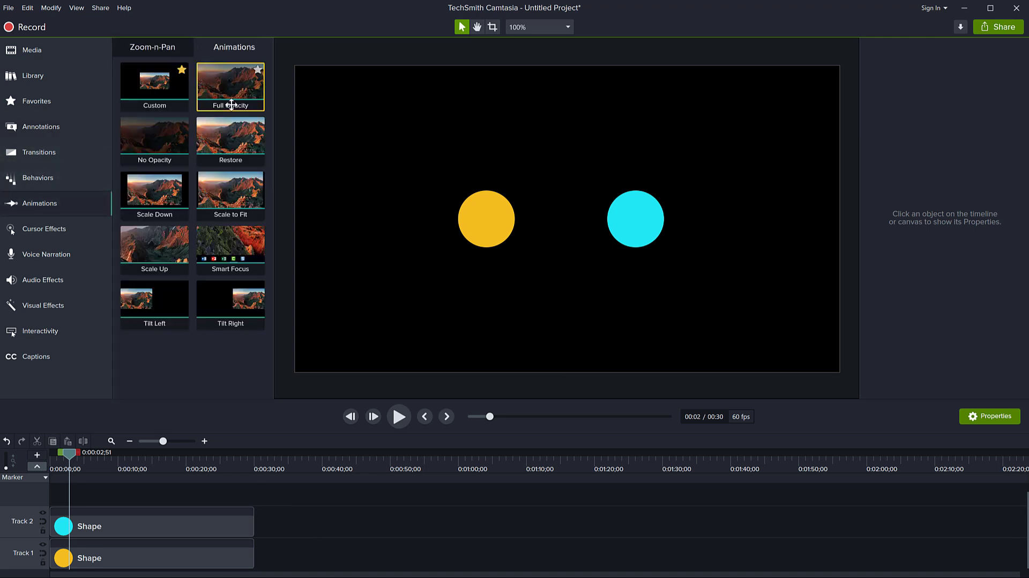
left_click(155, 193)
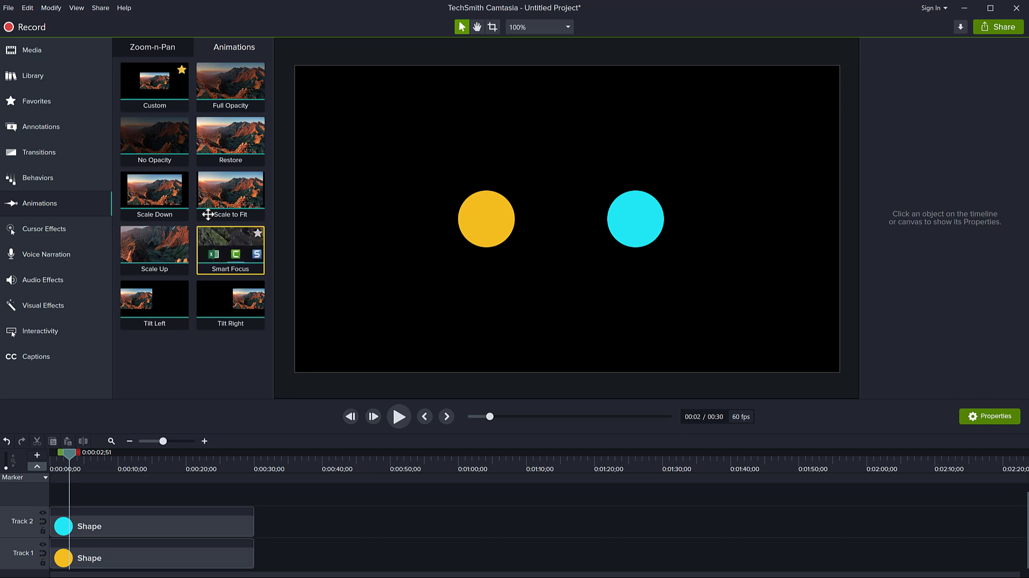
left_click(154, 81)
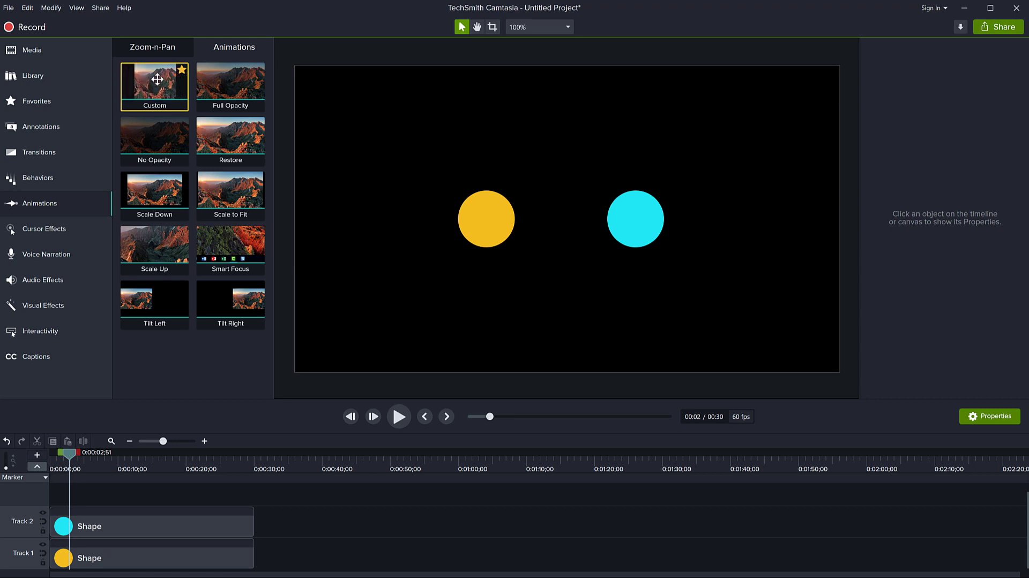
Animate the cyan and yellow circles moving toward each other, stretching the yellow animation.
left_click(231, 82)
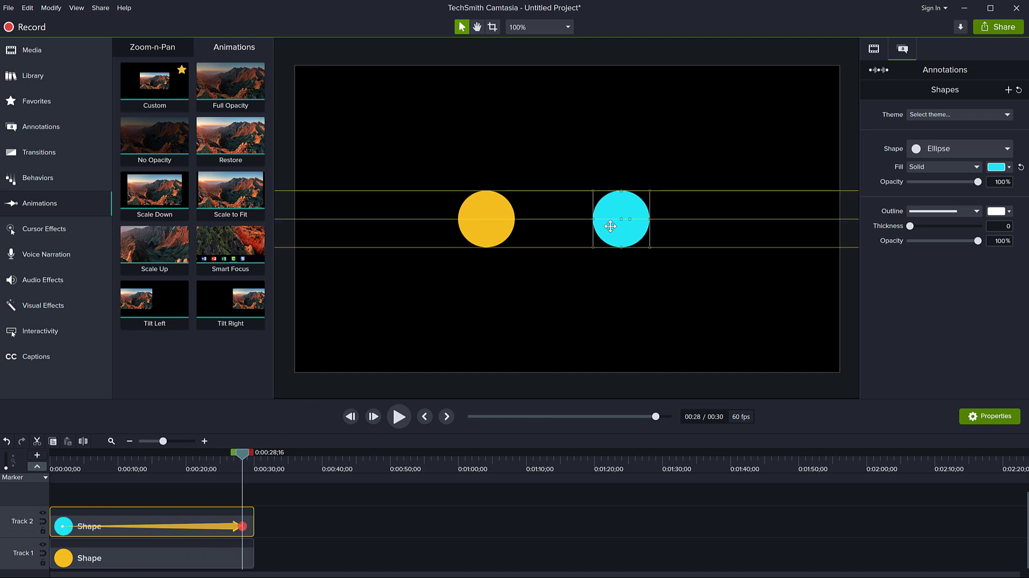
left_click_drag(620, 219, 566, 219)
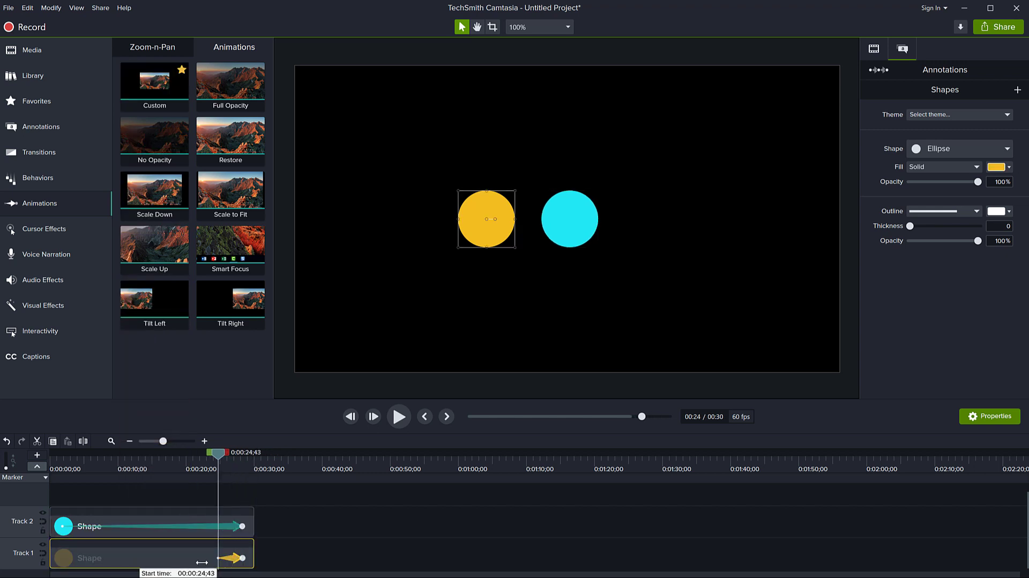
left_click_drag(642, 416, 483, 416)
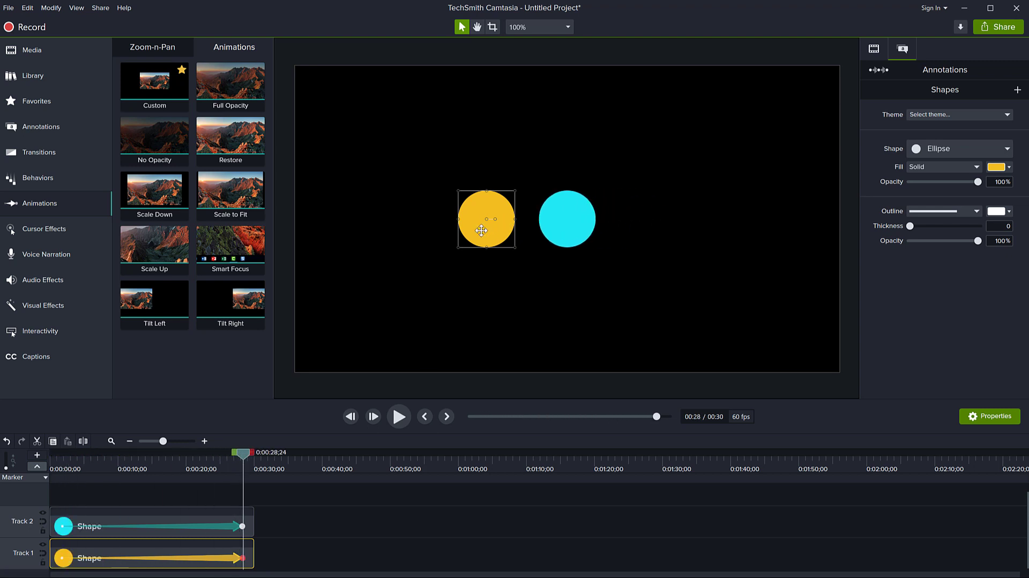
left_click_drag(486, 218, 566, 218)
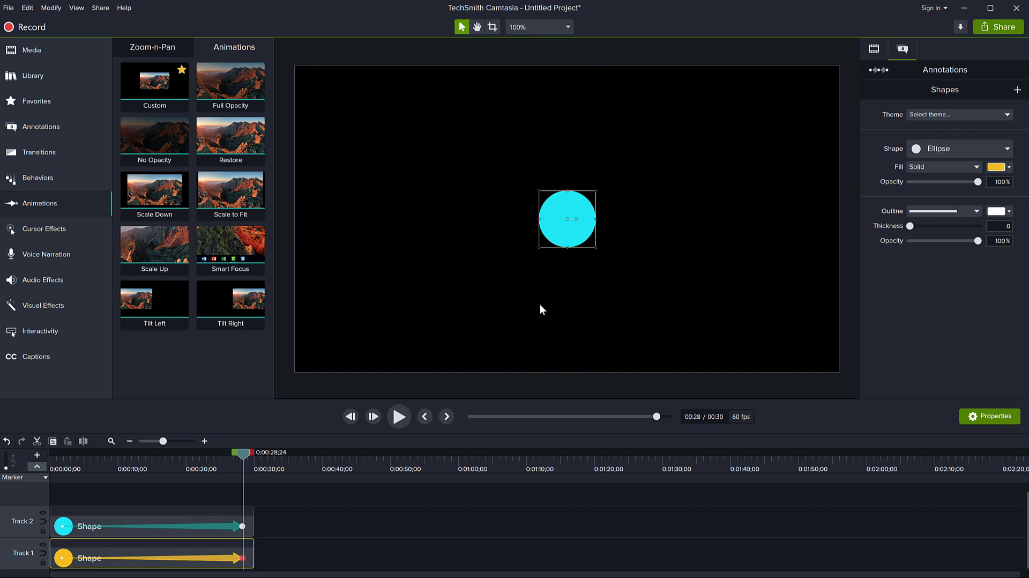
mouse_move(978, 191)
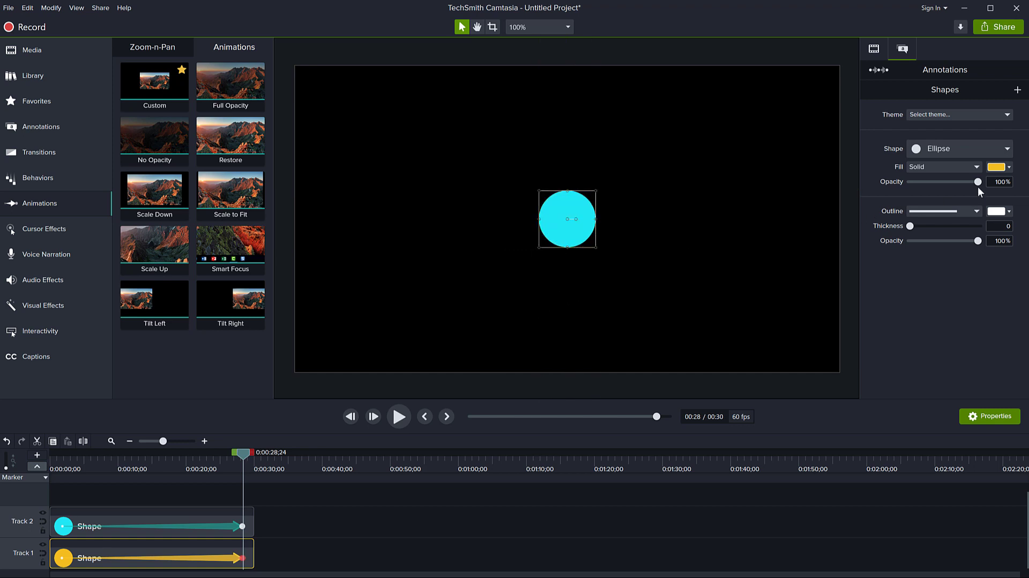
Lower the yellow and cyan circles' fill opacity to 60%, then deselect the clips.
left_click_drag(978, 181, 956, 182)
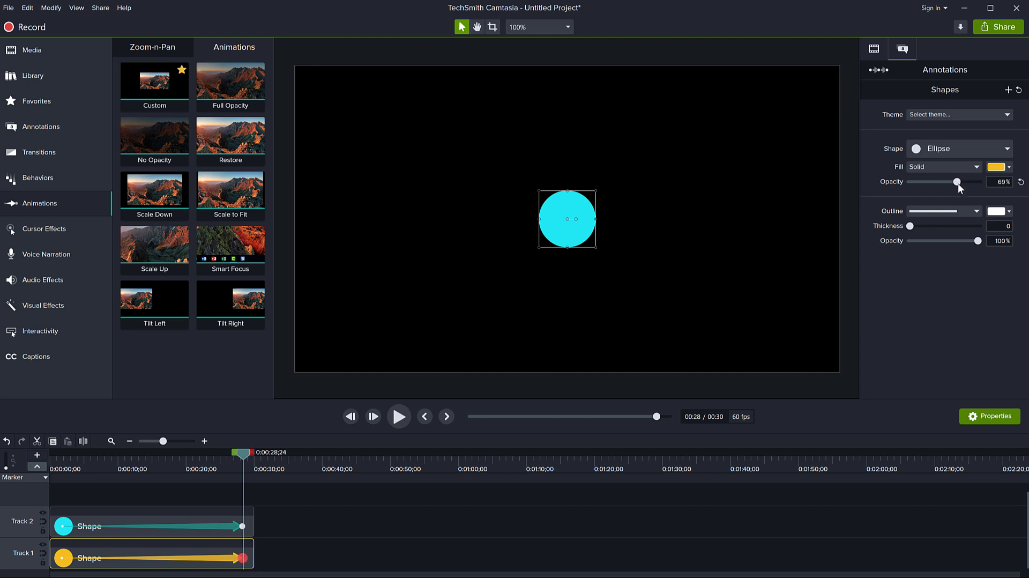
left_click_drag(956, 181, 953, 182)
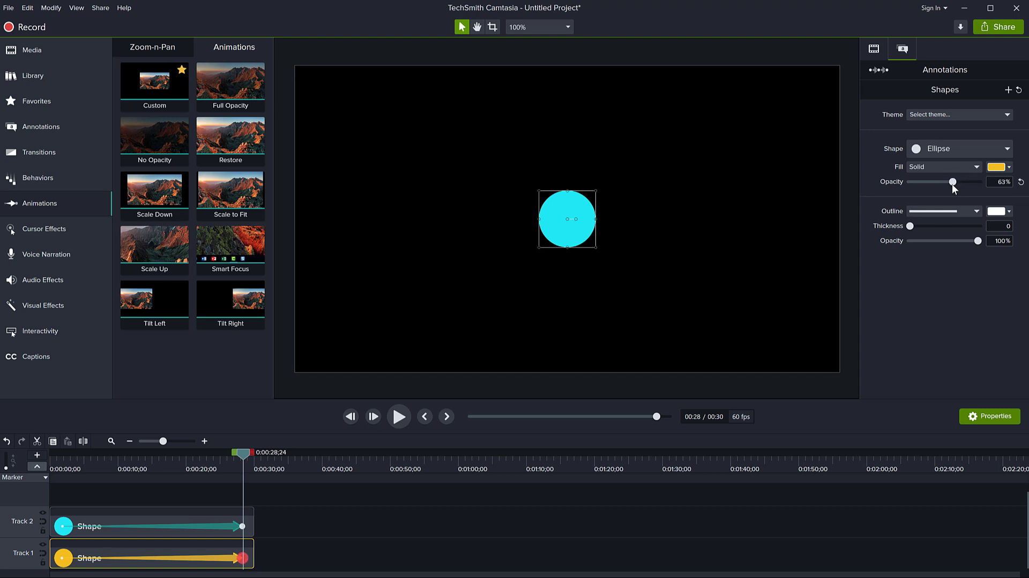
left_click_drag(953, 181, 951, 181)
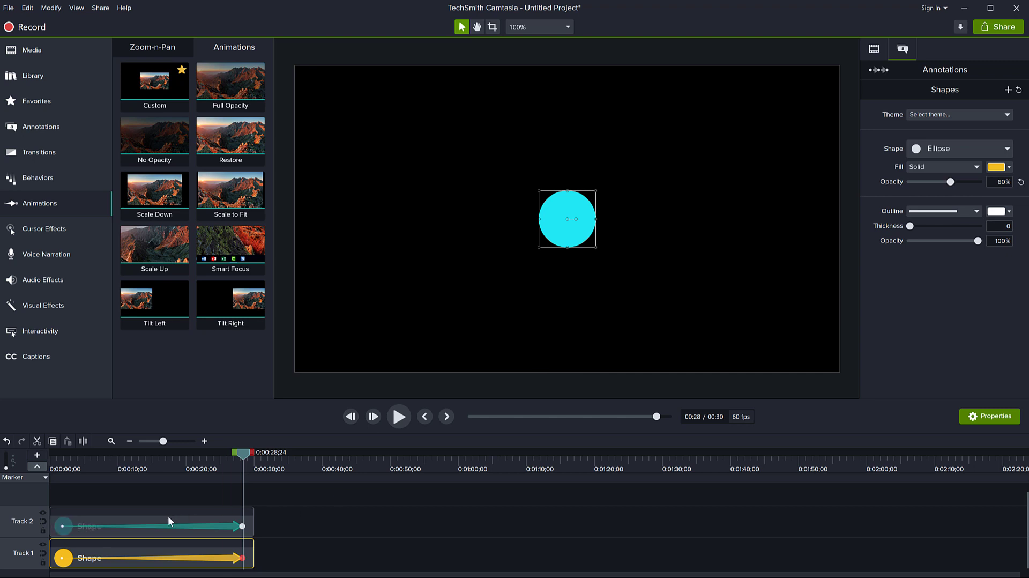
left_click_drag(947, 182, 965, 182)
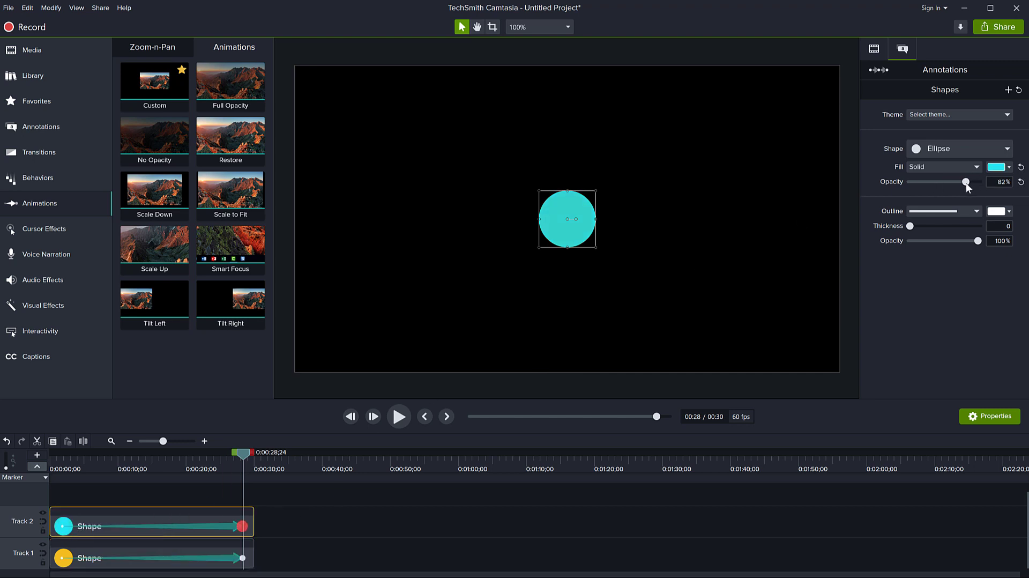
left_click_drag(965, 182, 950, 182)
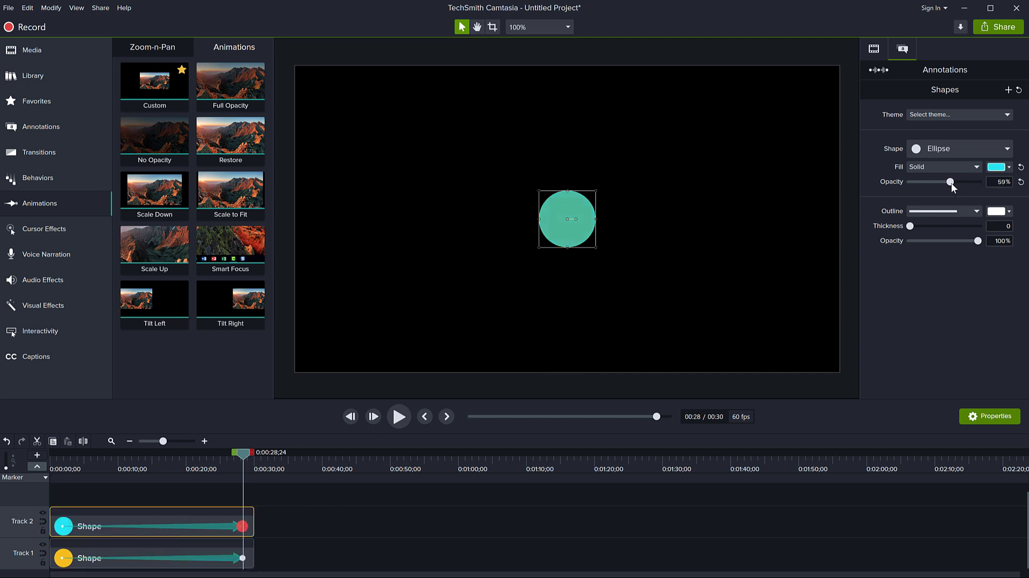
left_click_drag(950, 181, 951, 181)
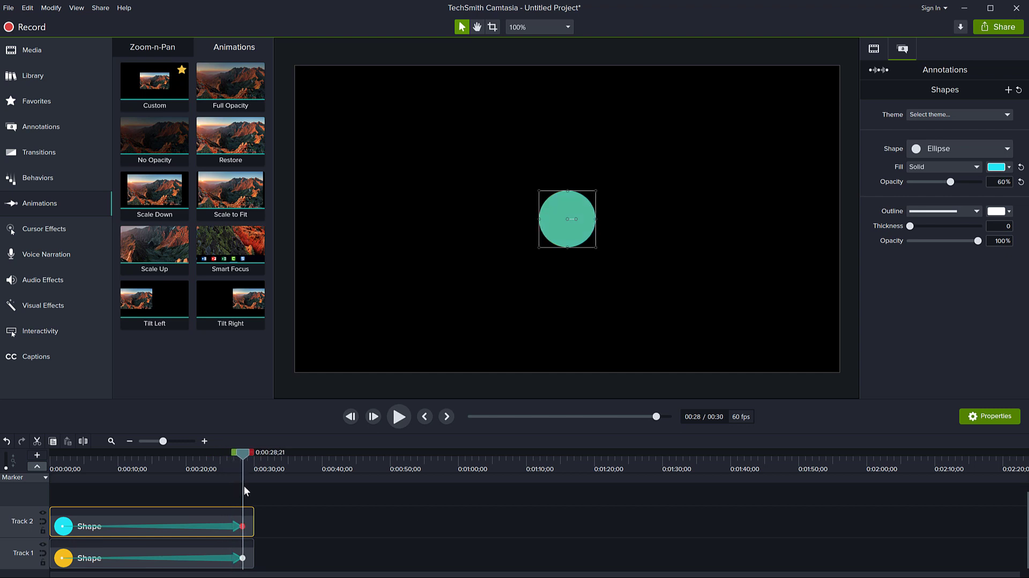
left_click(274, 502)
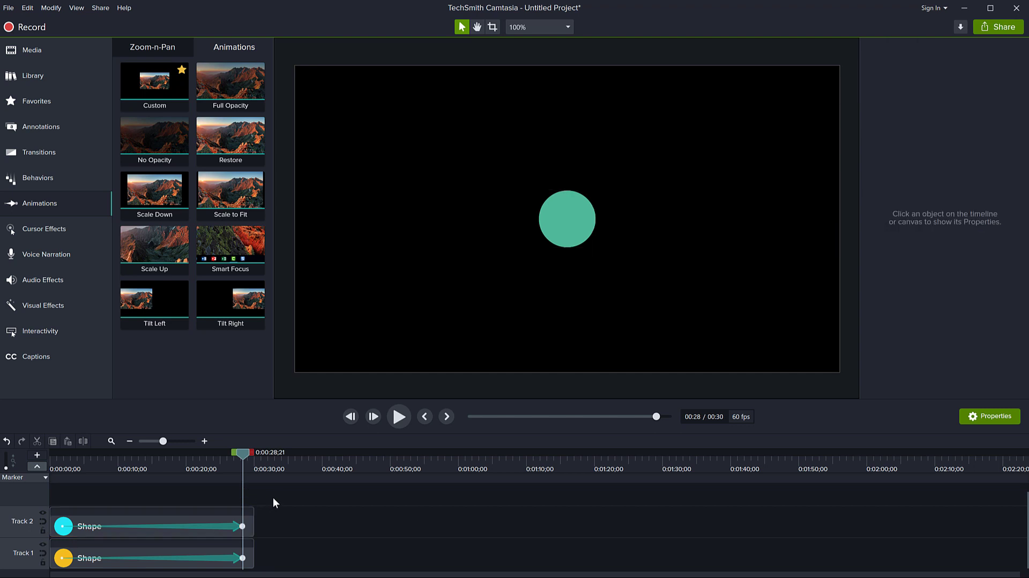
mouse_move(281, 494)
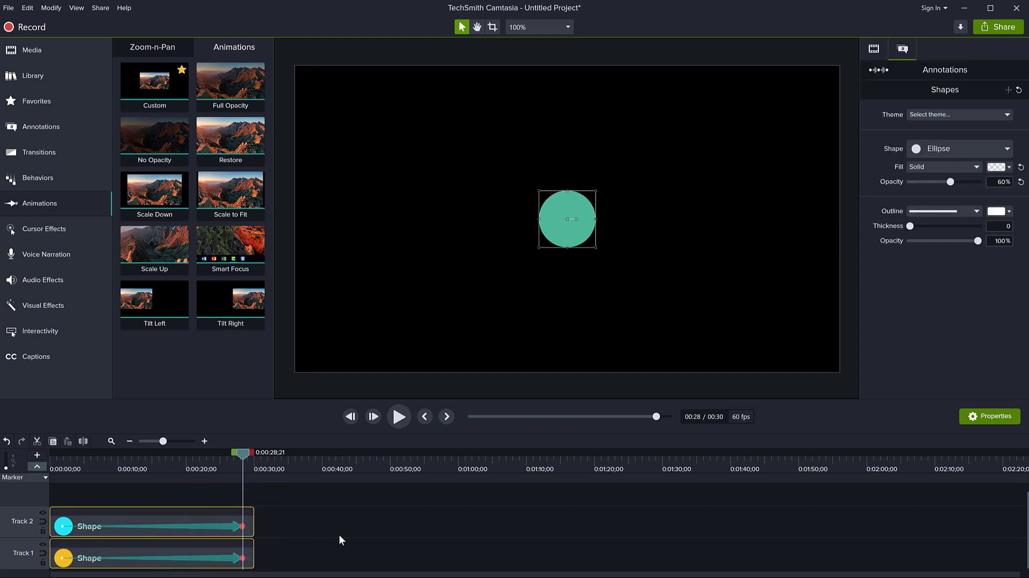
Group both circle clips into Group 1 and move the playhead back to the start.
right_click(181, 521)
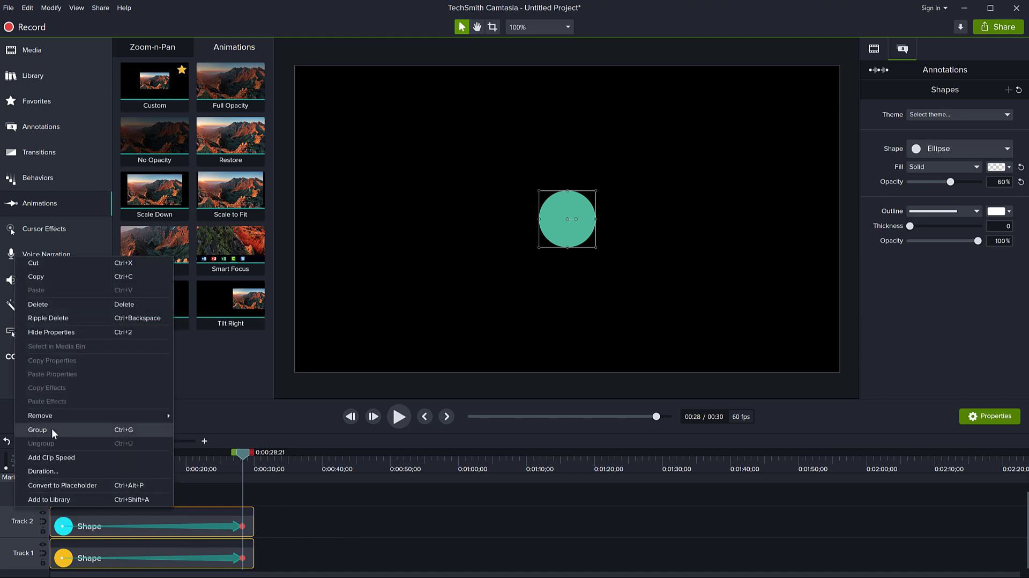
left_click(37, 429)
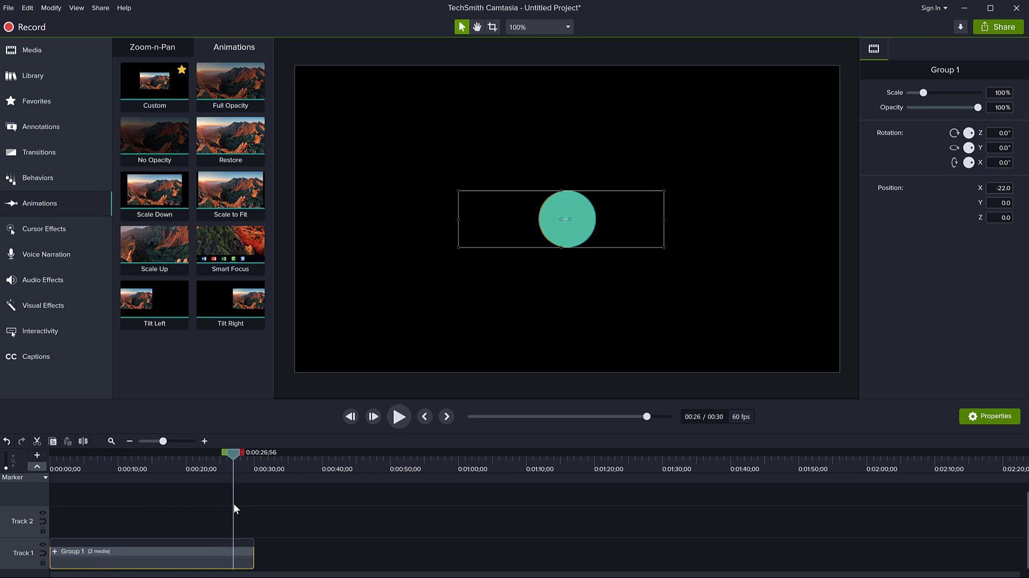
left_click_drag(238, 453, 217, 452)
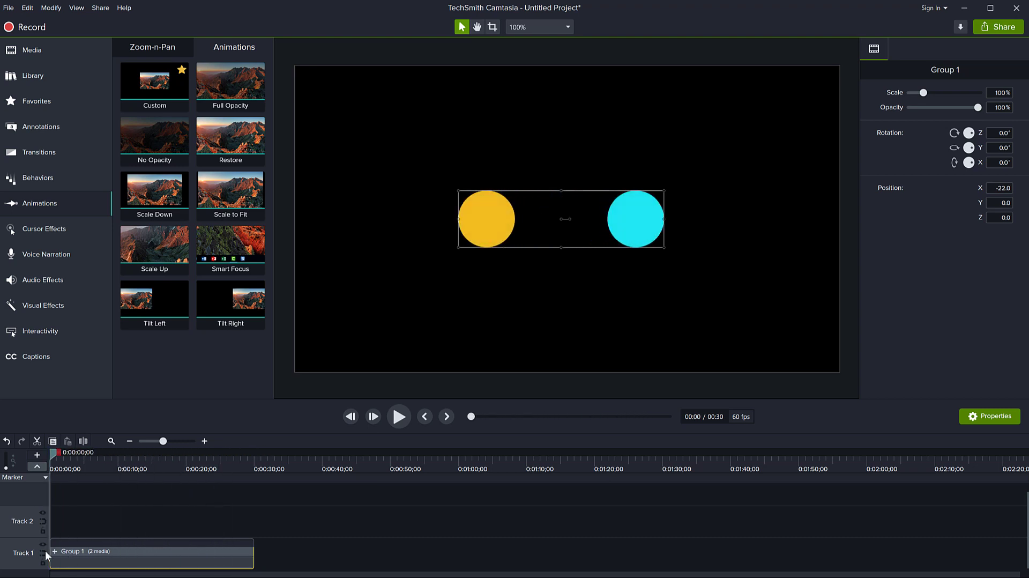
mouse_move(38, 566)
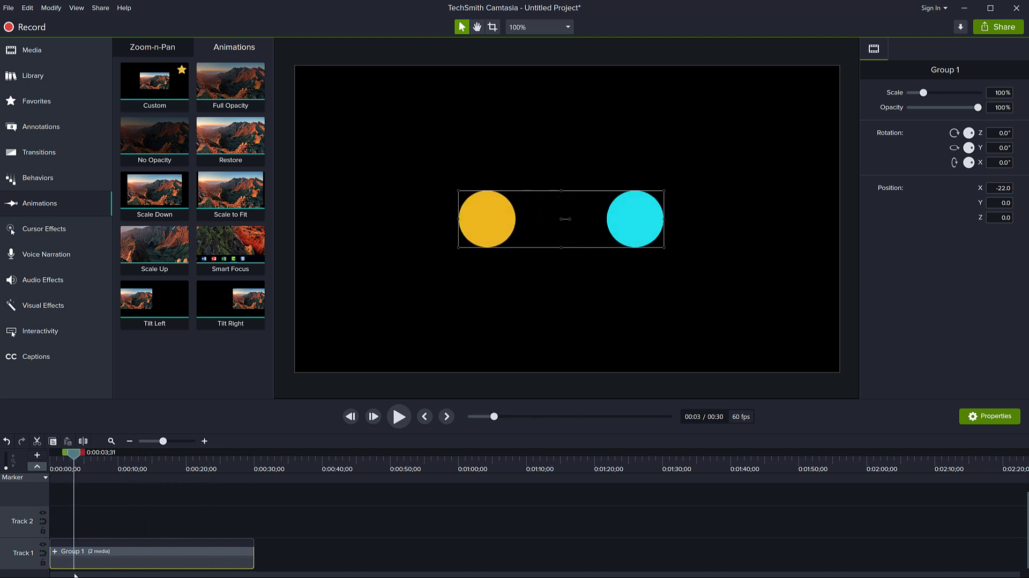
Near Group 1's end, wind its Z rotation to −1620°.
left_click(154, 81)
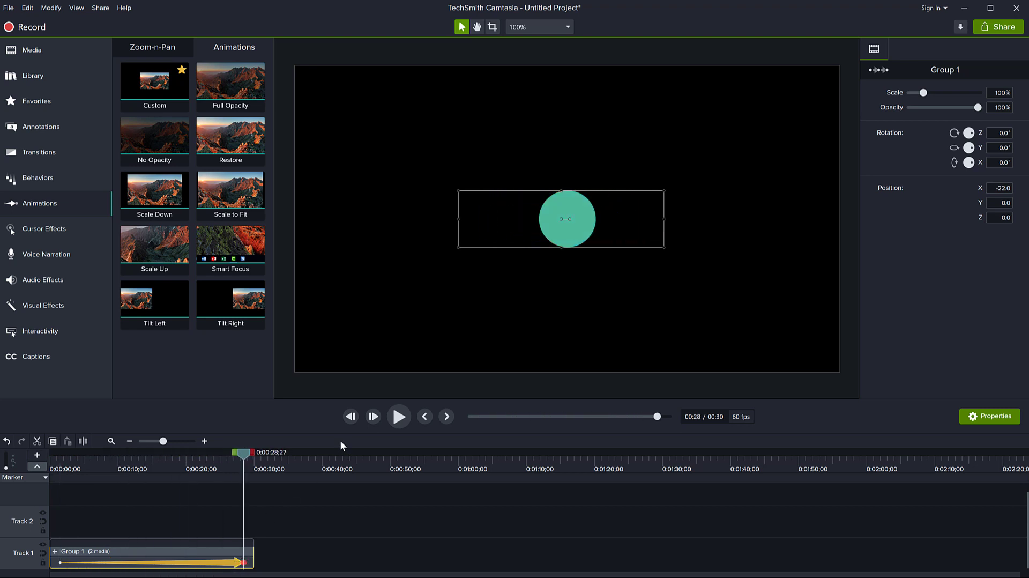
mouse_move(461, 458)
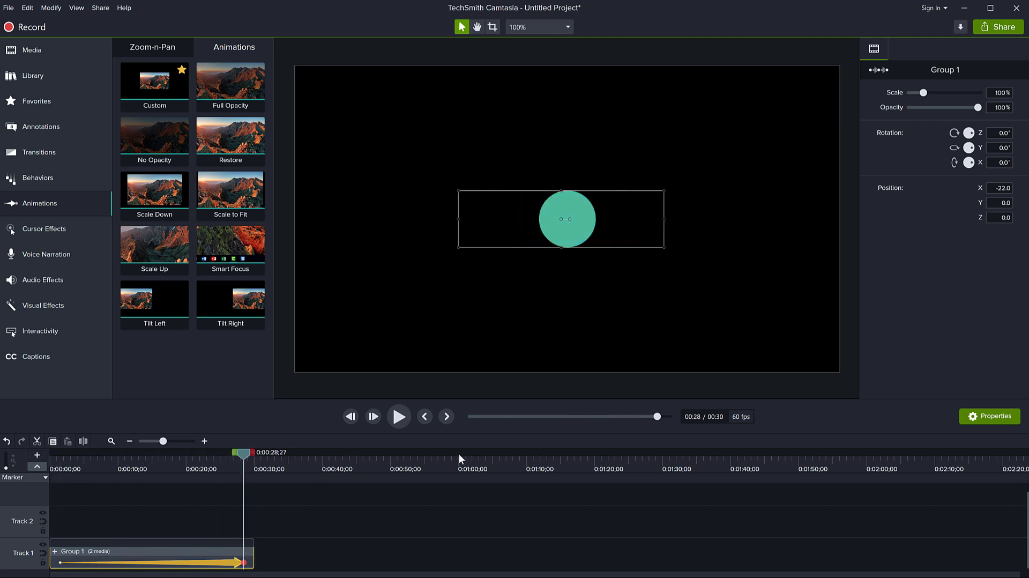
mouse_move(959, 134)
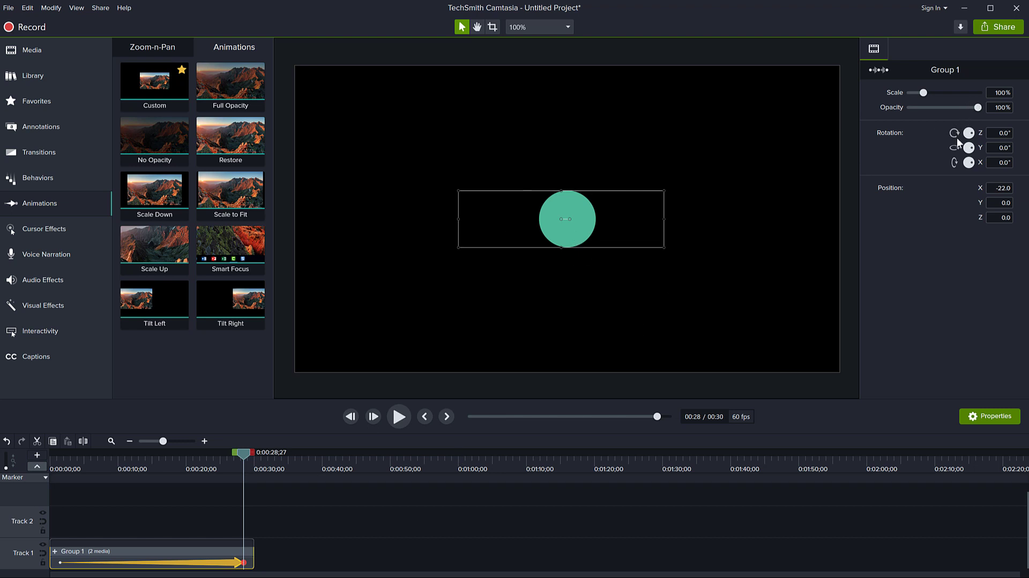
left_click_drag(968, 132, 968, 145)
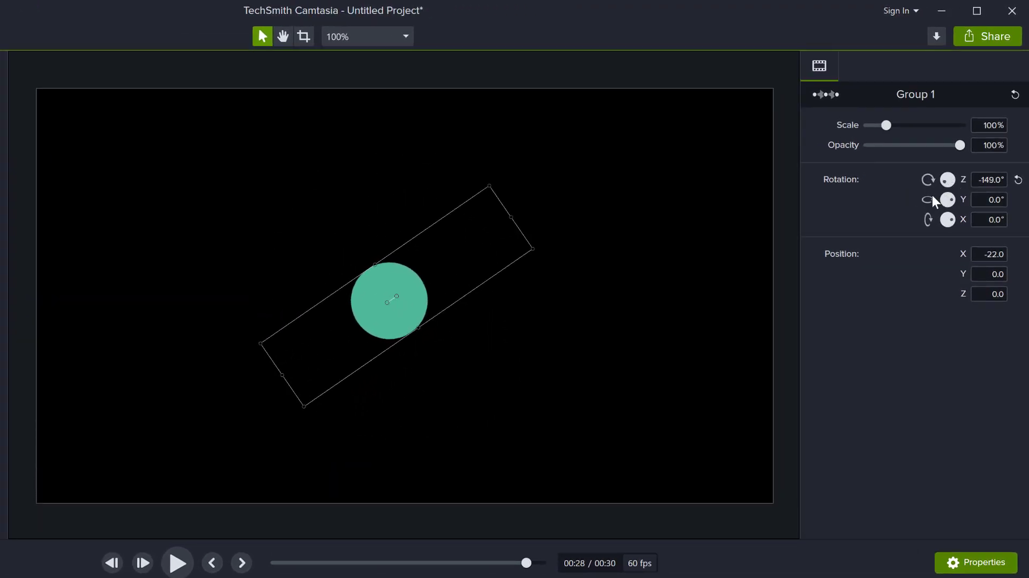
left_click_drag(948, 179, 958, 179)
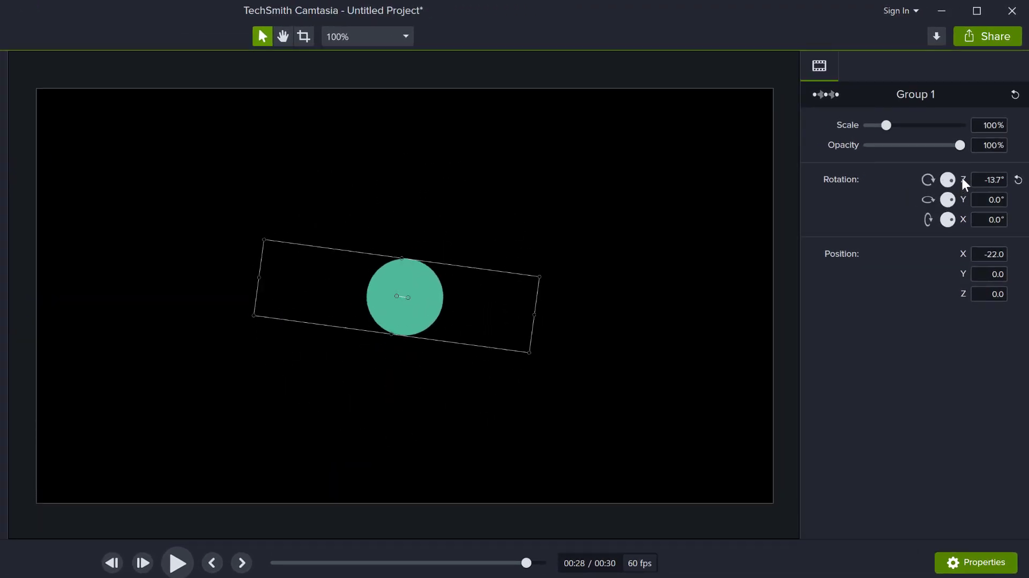
left_click_drag(948, 179, 948, 203)
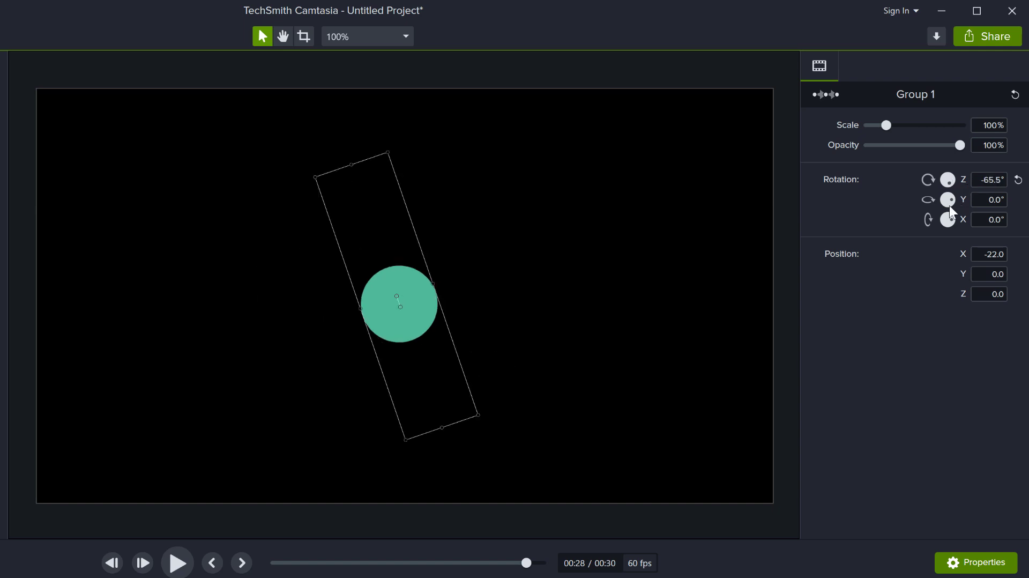
left_click_drag(948, 179, 932, 190)
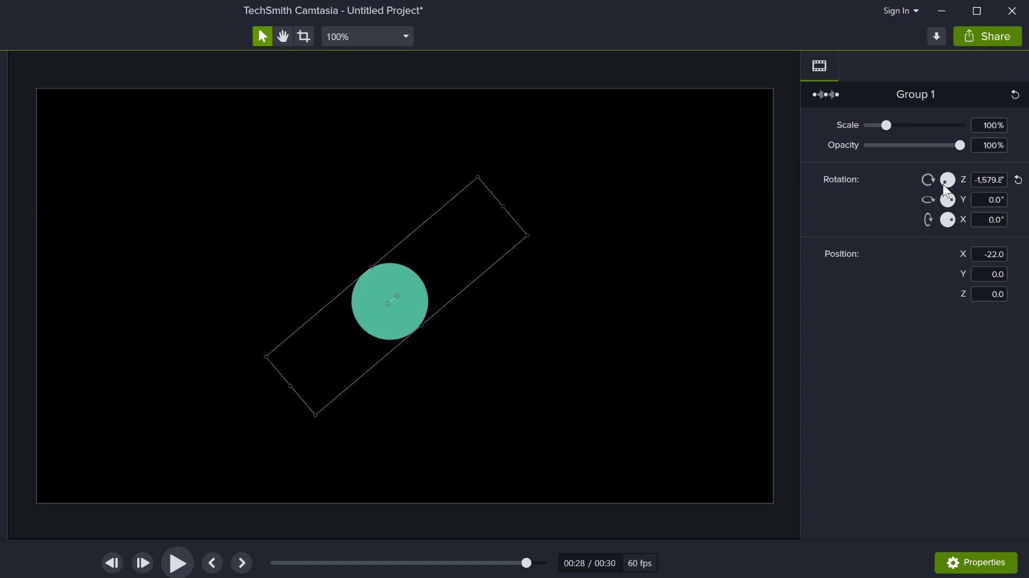
left_click_drag(947, 179, 945, 187)
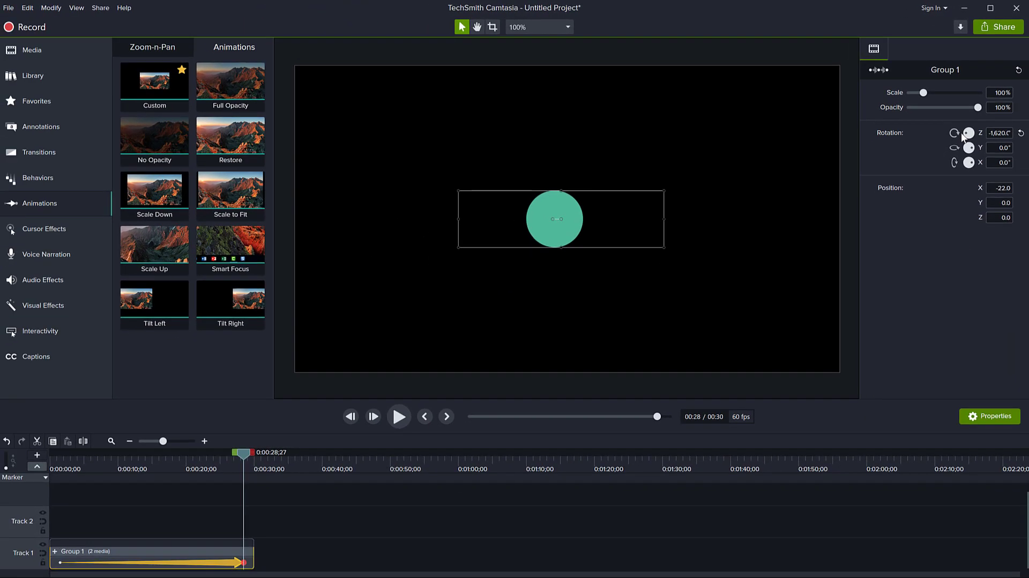
mouse_move(915, 170)
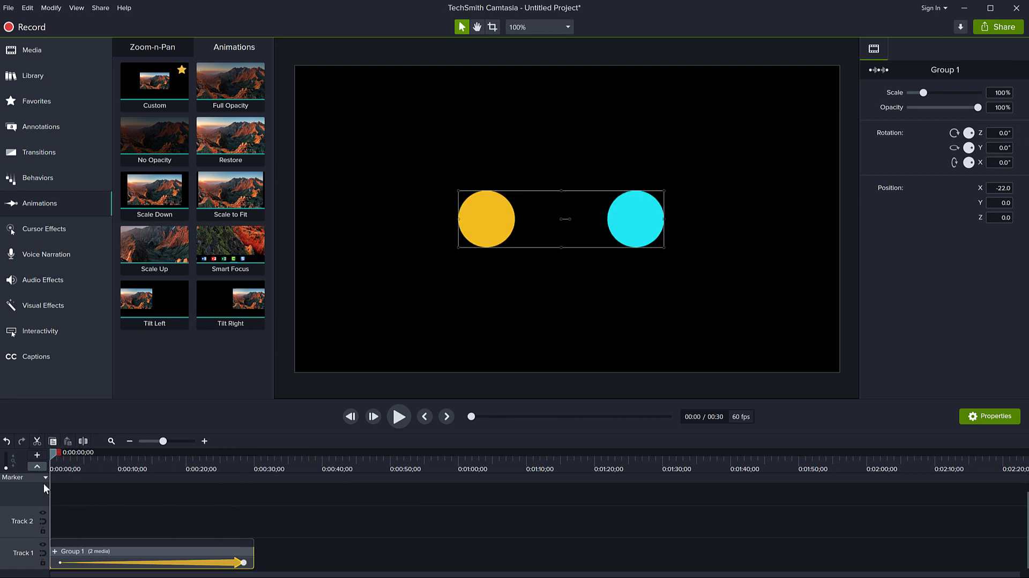
left_click(398, 416)
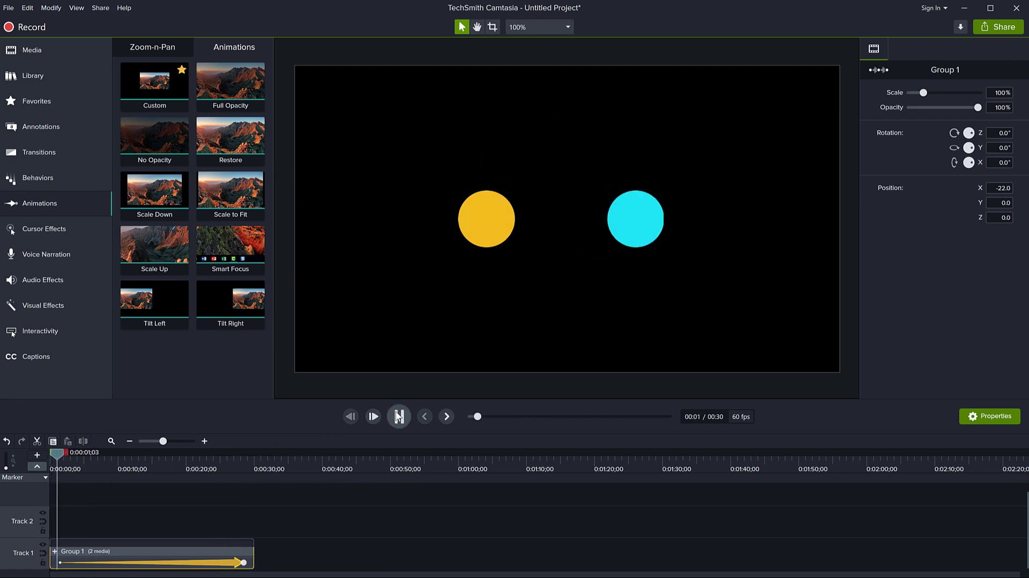
left_click(373, 417)
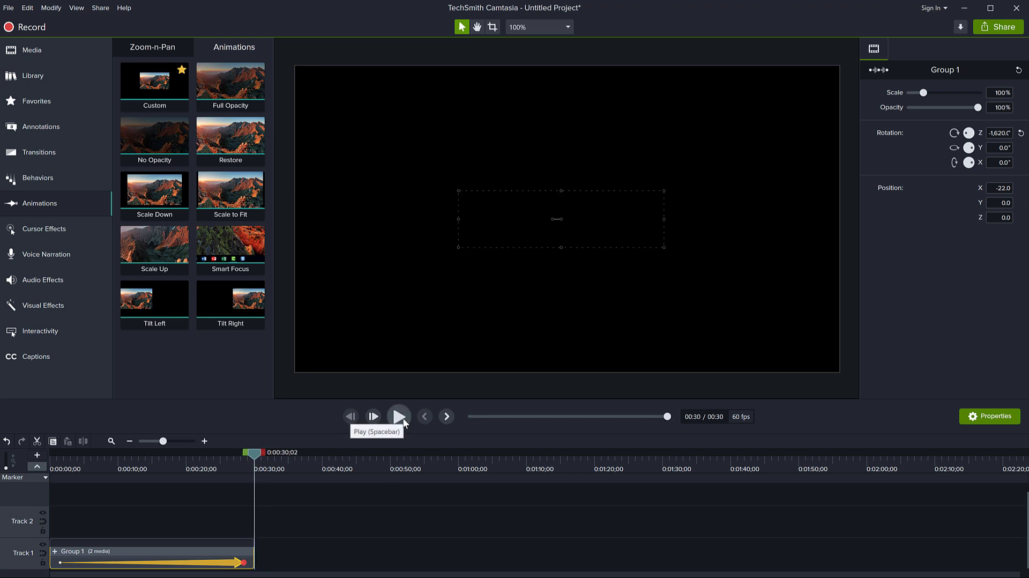
mouse_move(226, 565)
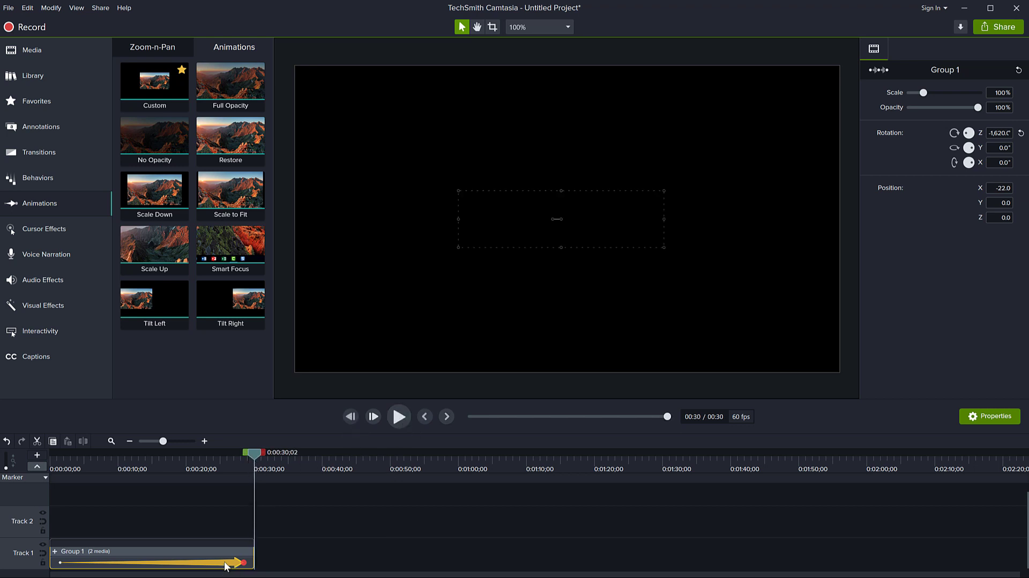
Give Group 1's spin animation linear easing and replay the preview.
right_click(226, 563)
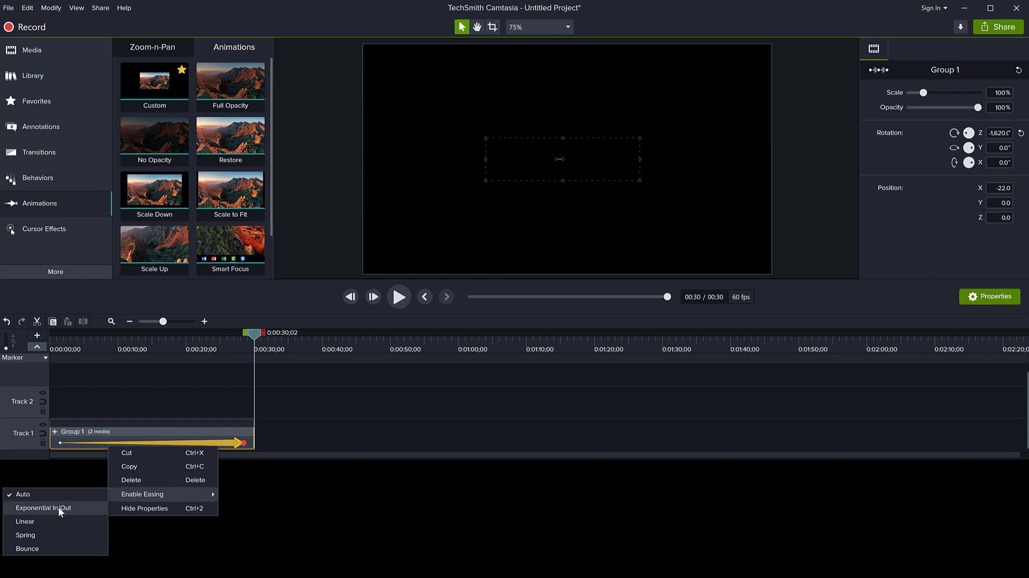
mouse_move(25, 521)
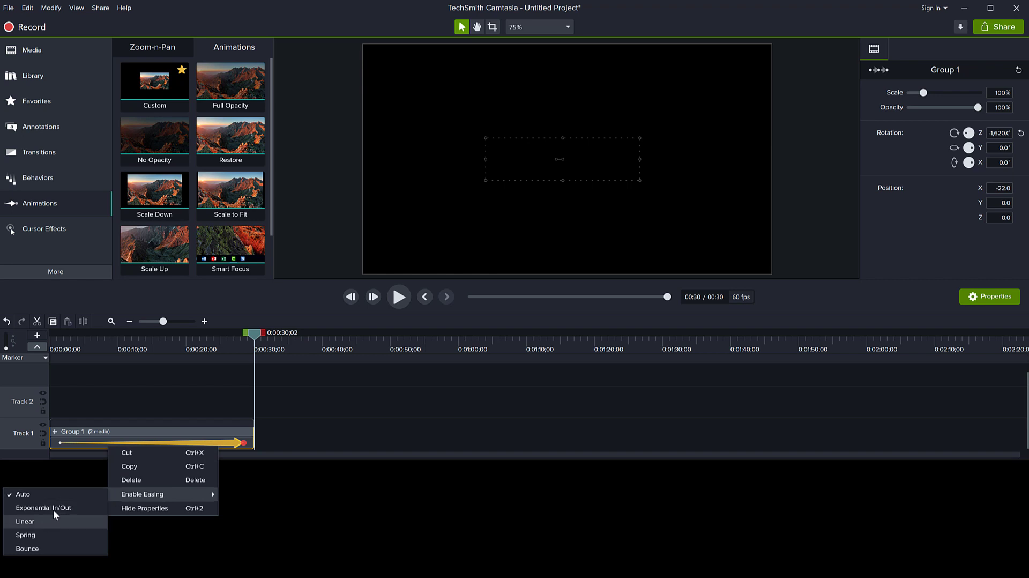
mouse_move(55, 528)
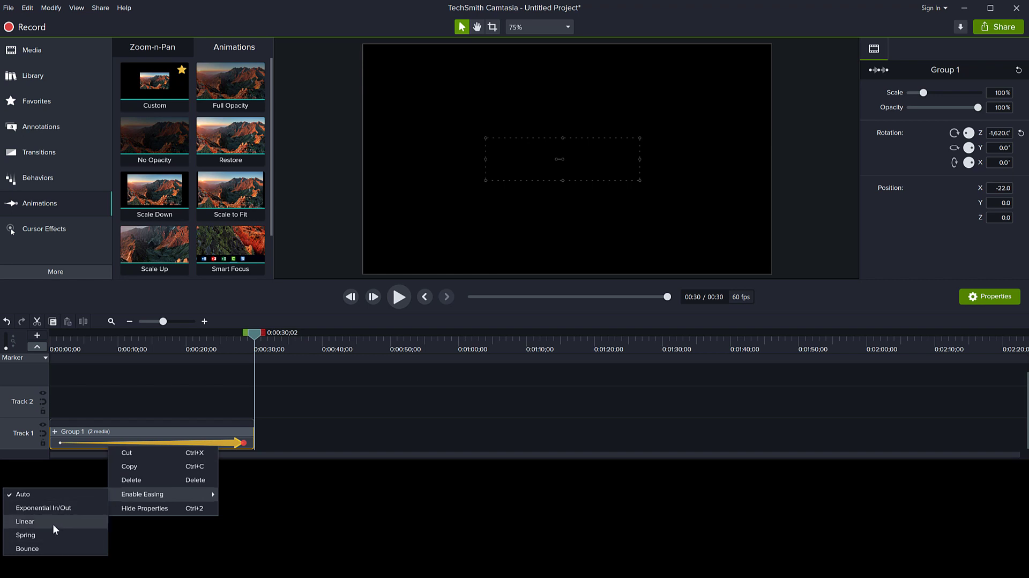
mouse_move(53, 528)
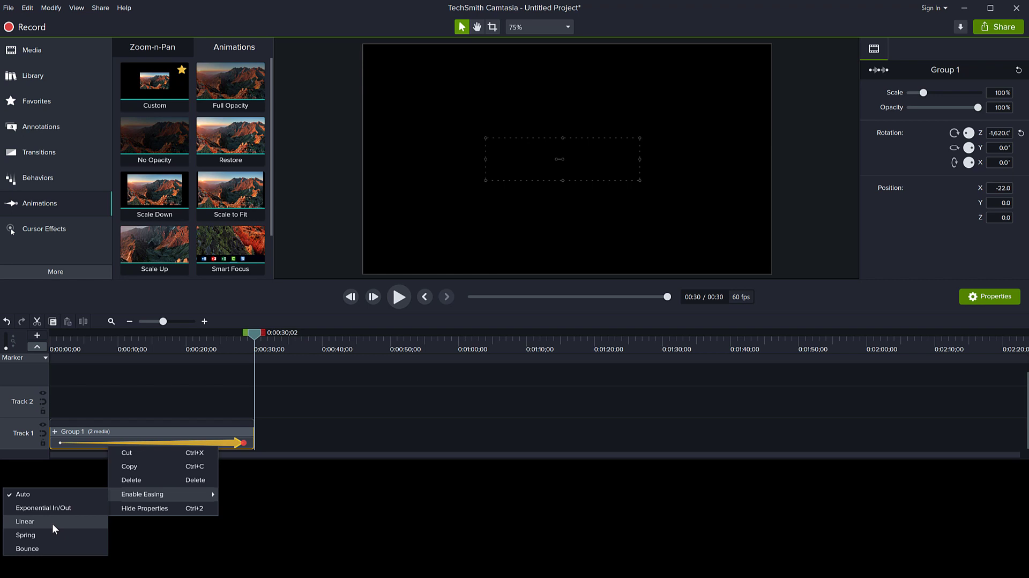
left_click(24, 520)
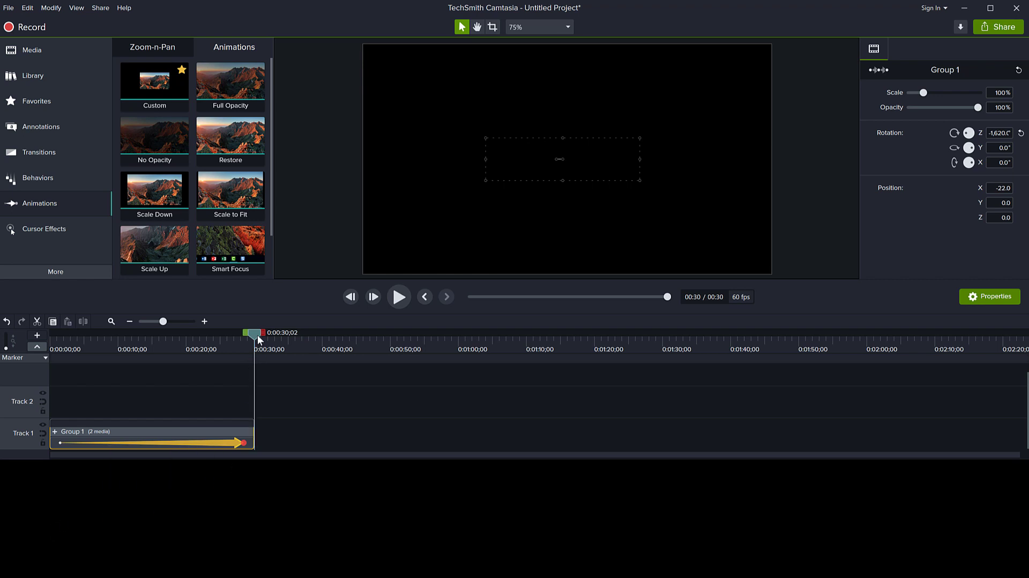
left_click(398, 296)
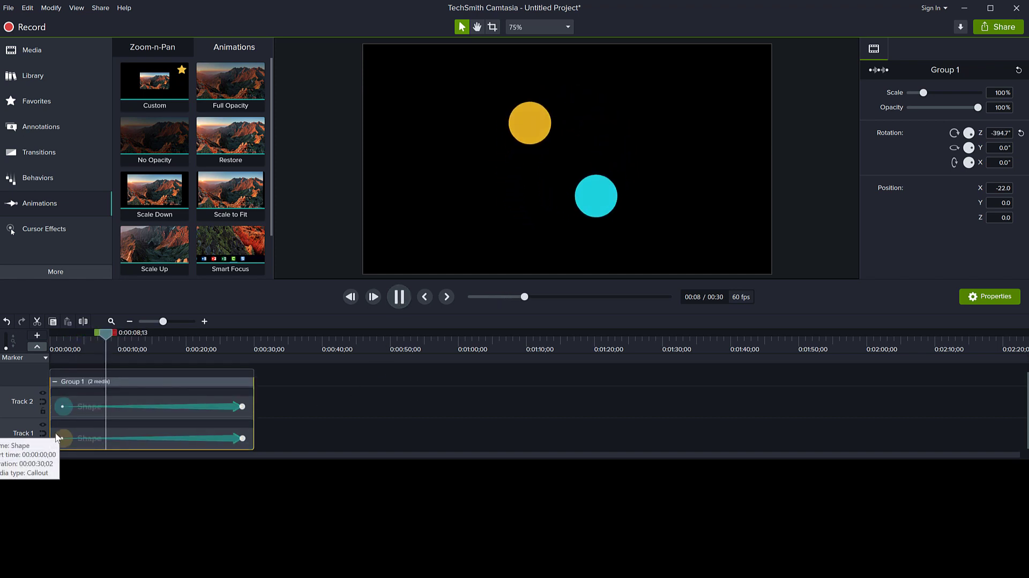
Set the yellow circle's opacity to 90% and nest Group 1 inside Group 2.
right_click(151, 403)
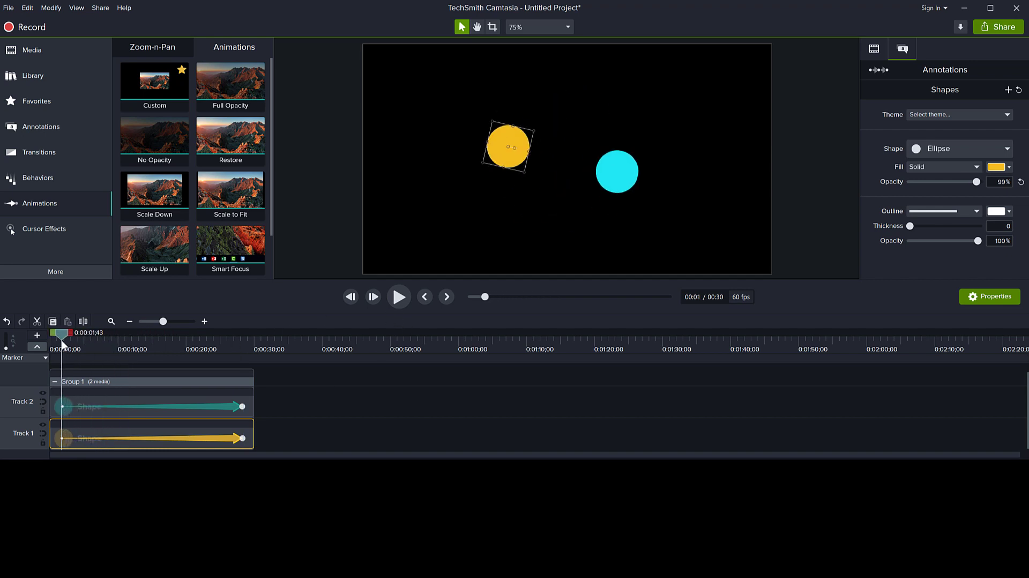
left_click(397, 296)
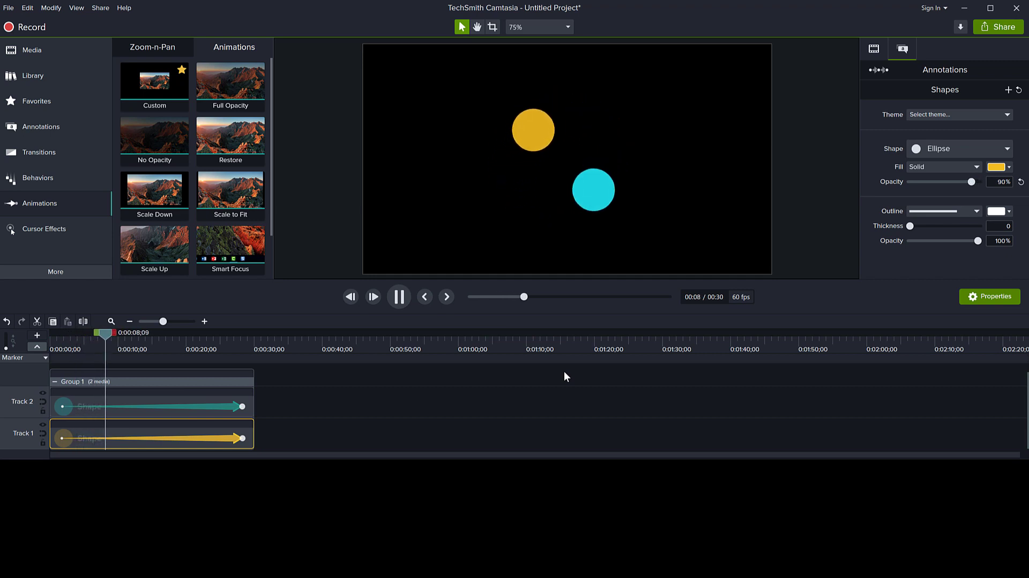
left_click(399, 296)
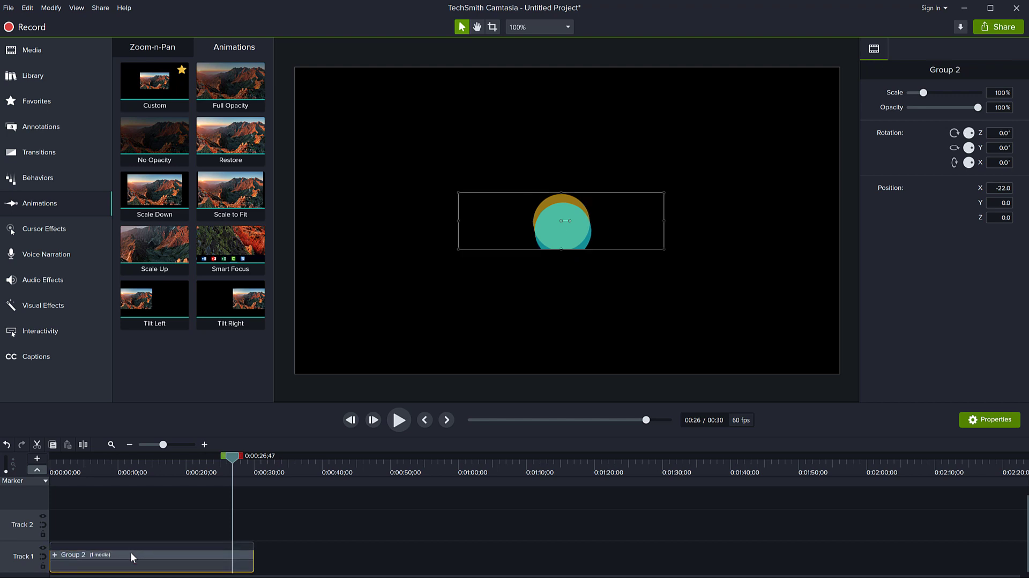
Select Group 2 and stretch its animation to the end of the clip.
left_click(154, 246)
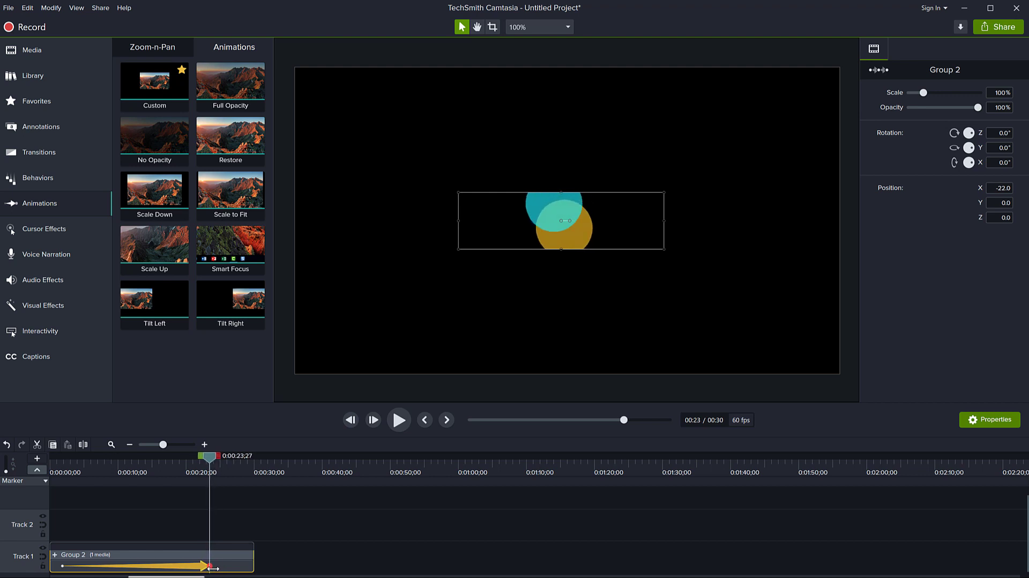
left_click(373, 420)
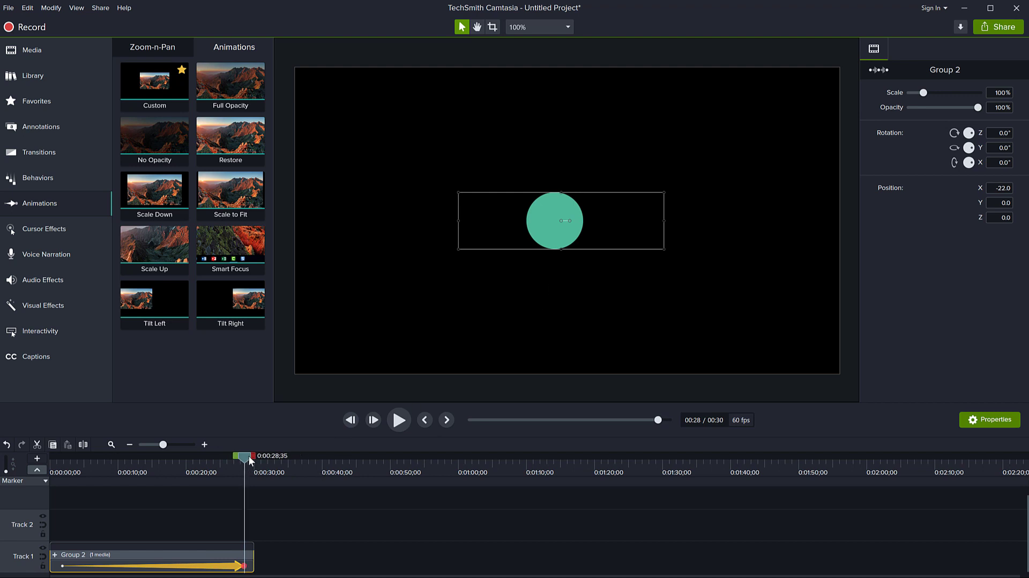
Move Group 2, play to reveal clipping, then rewind to the start.
left_click_drag(559, 220, 770, 115)
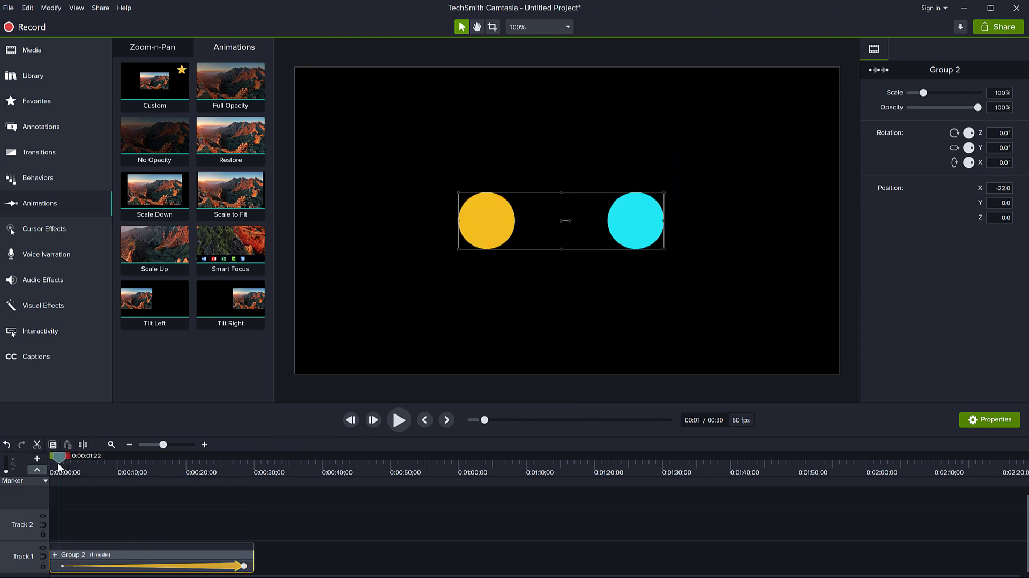
left_click(398, 420)
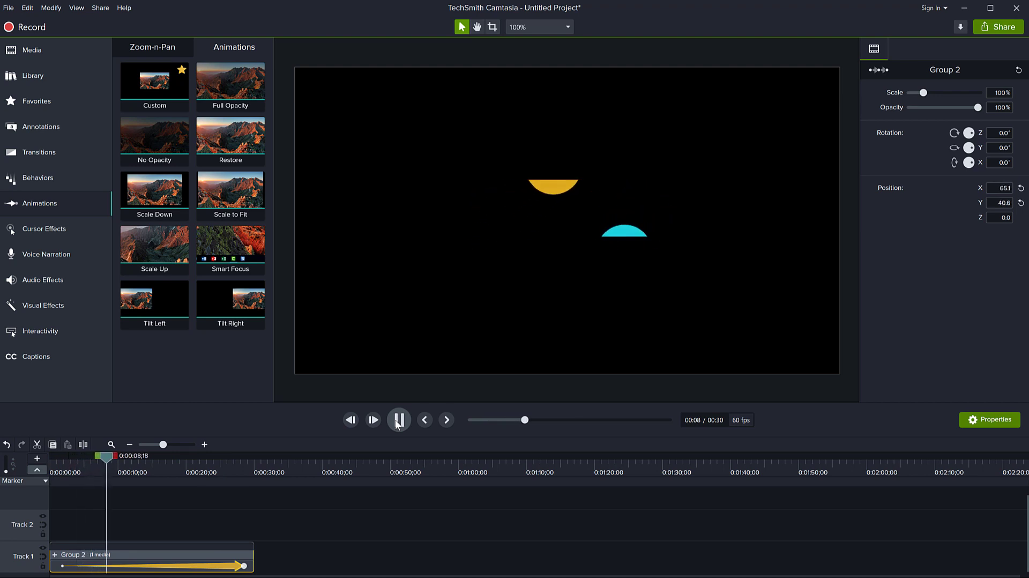
left_click(398, 419)
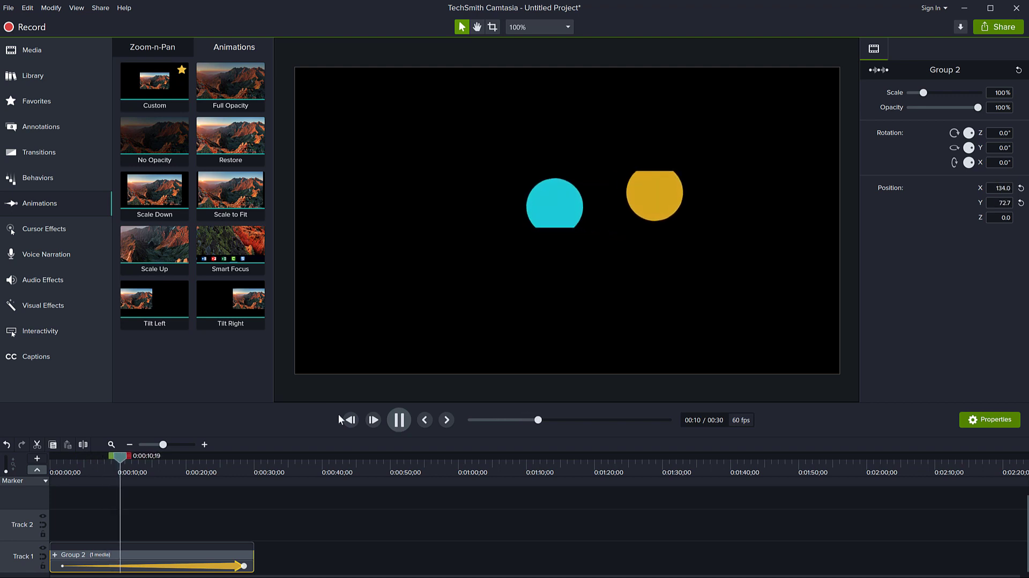
left_click(160, 456)
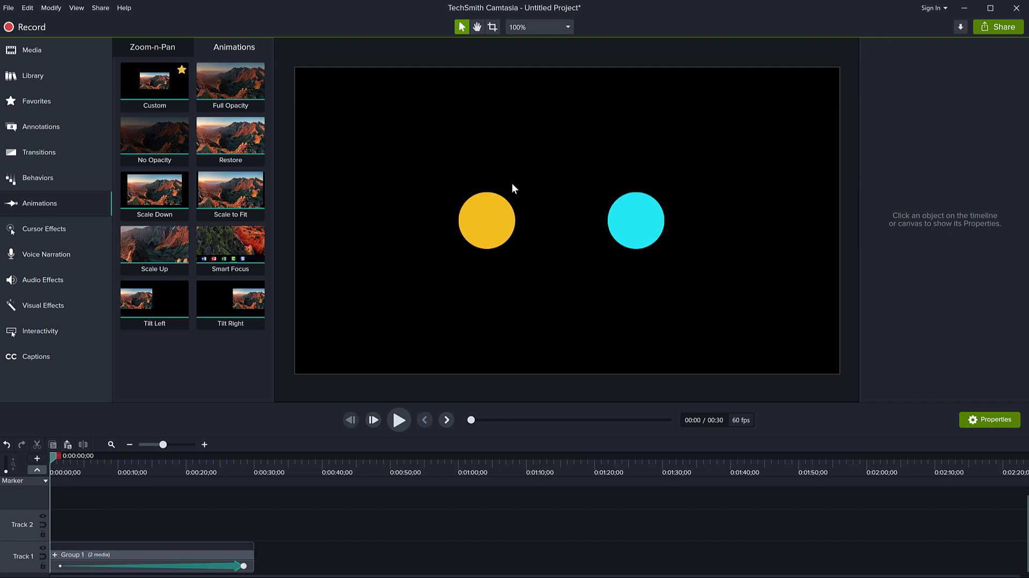
mouse_move(682, 217)
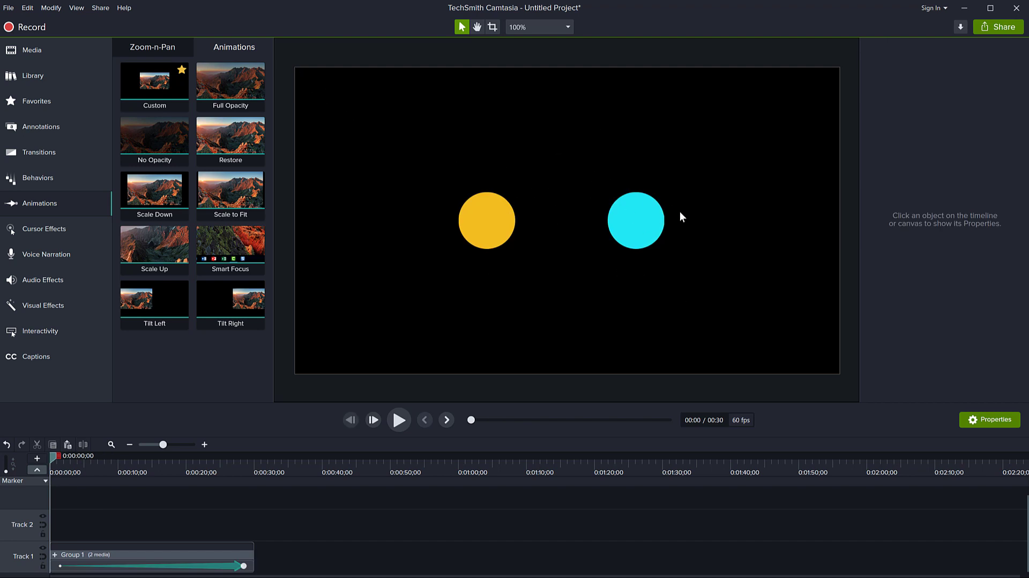
mouse_move(379, 67)
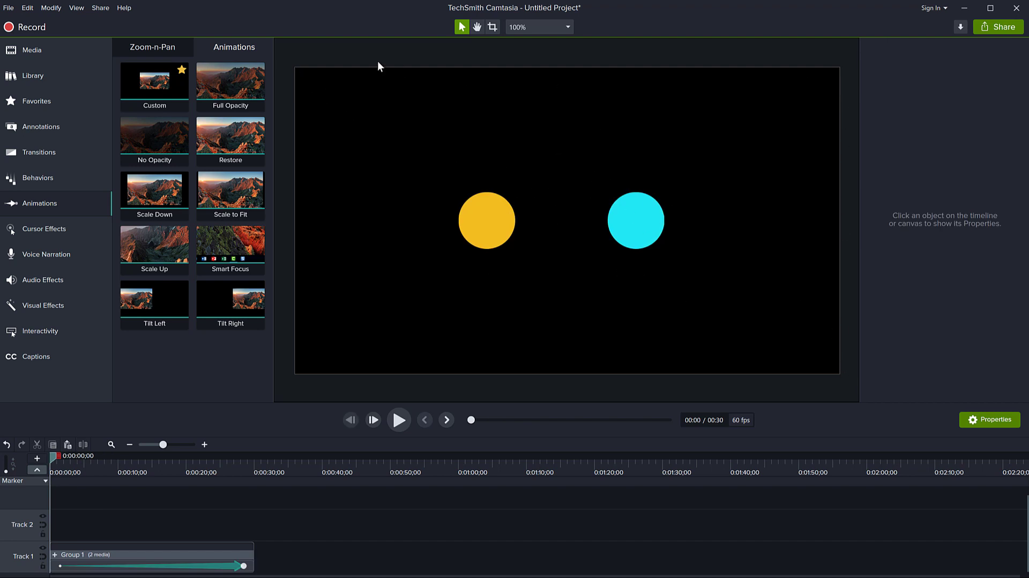
mouse_move(494, 404)
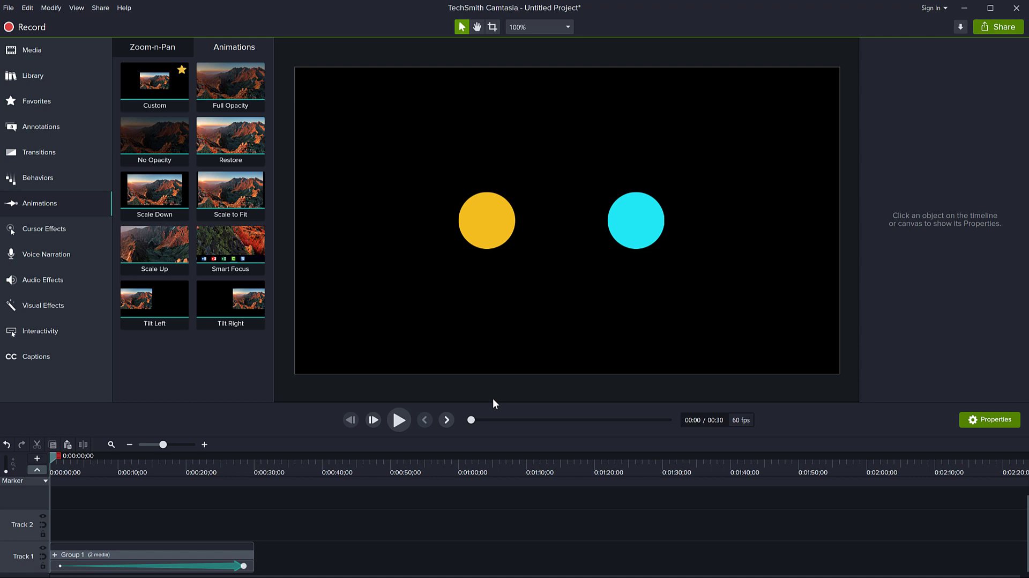
Open the Shapes annotations library.
left_click(40, 126)
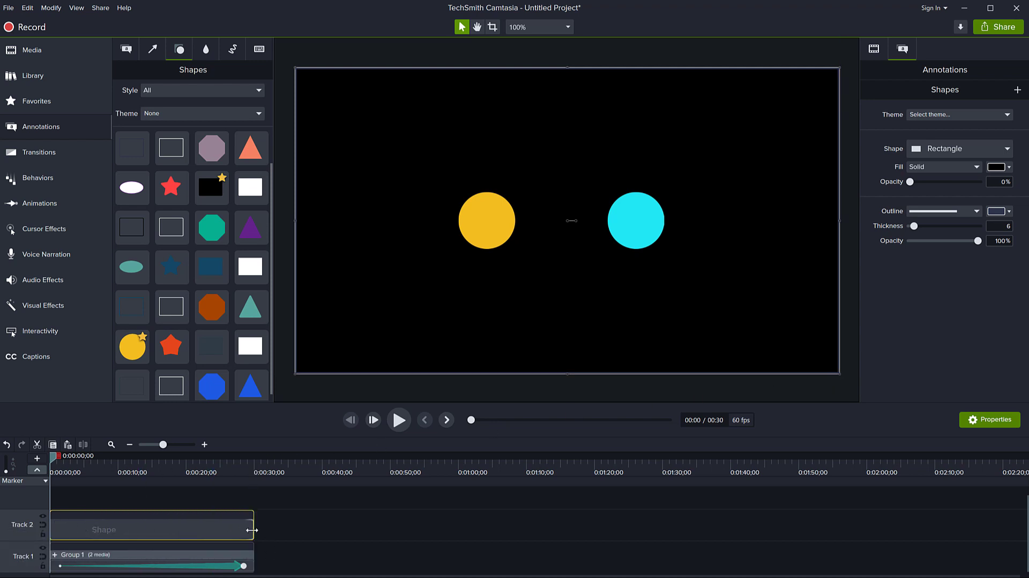
mouse_move(231, 533)
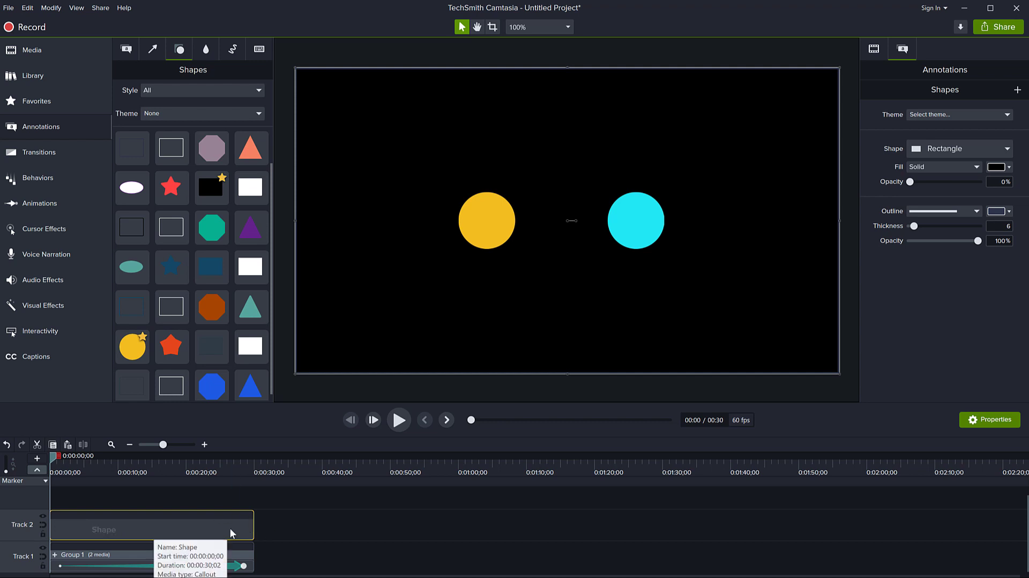
Marquee-select the transparent rectangle and Group 1 together.
left_click_drag(930, 225, 909, 225)
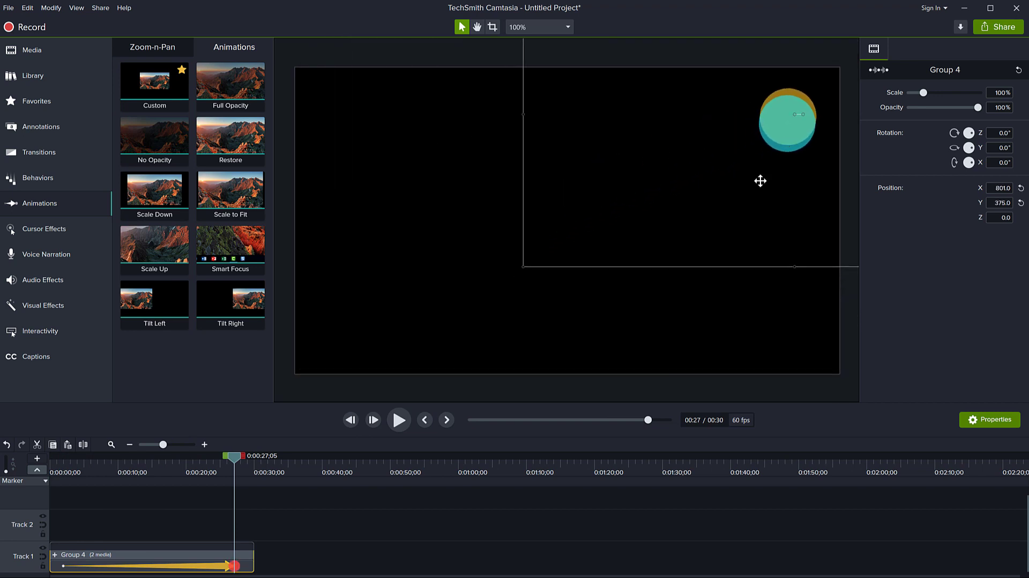
left_click(161, 455)
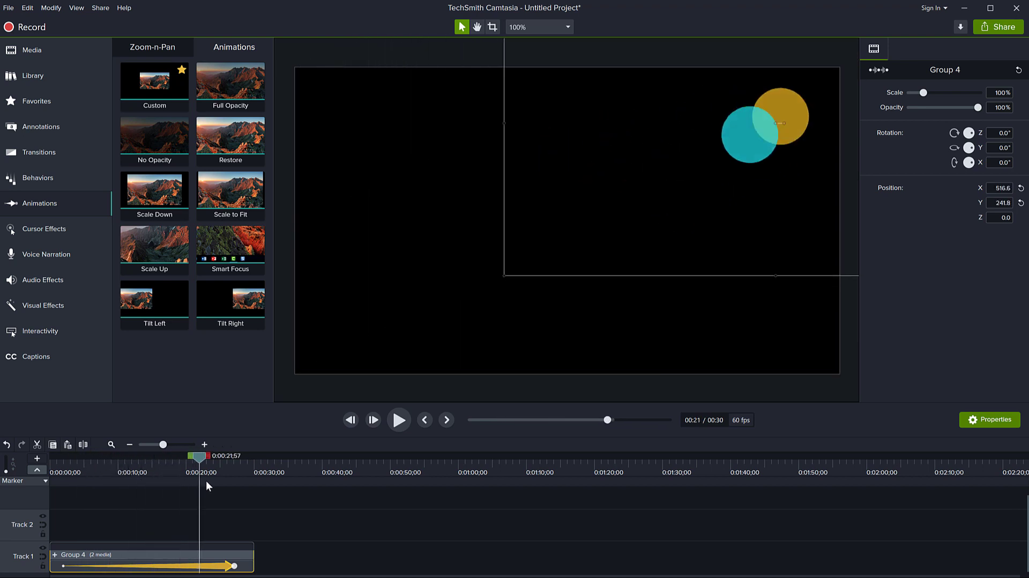
left_click_drag(198, 456, 107, 455)
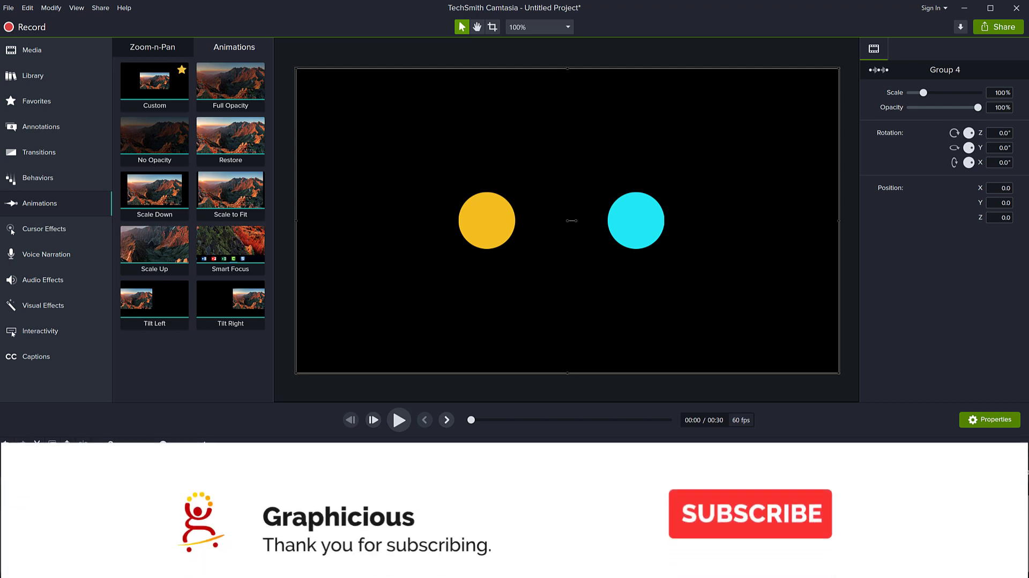
left_click(749, 514)
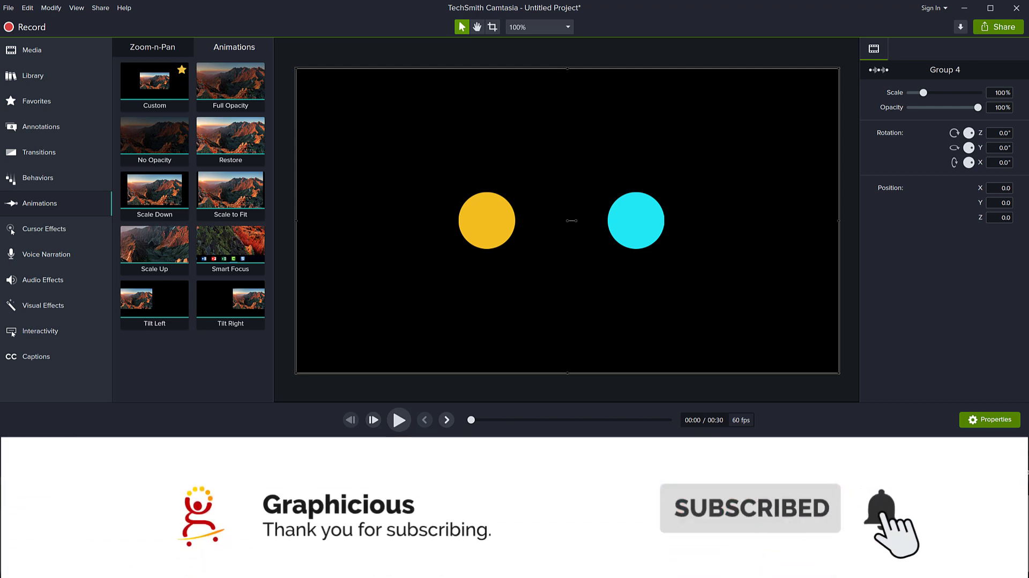